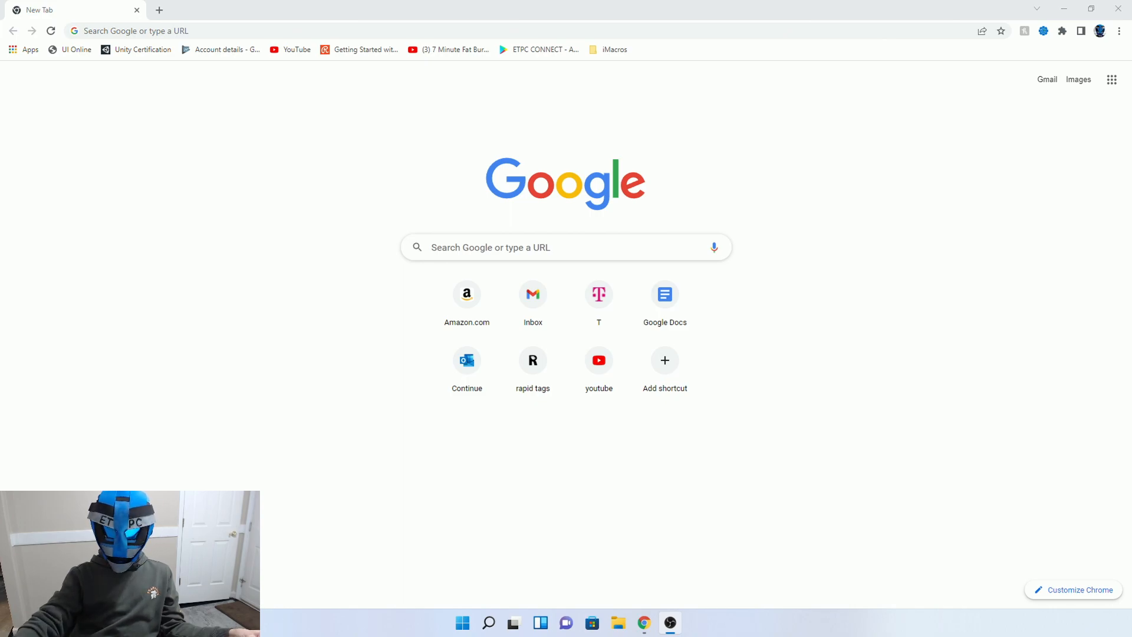
mouse_move(934, 454)
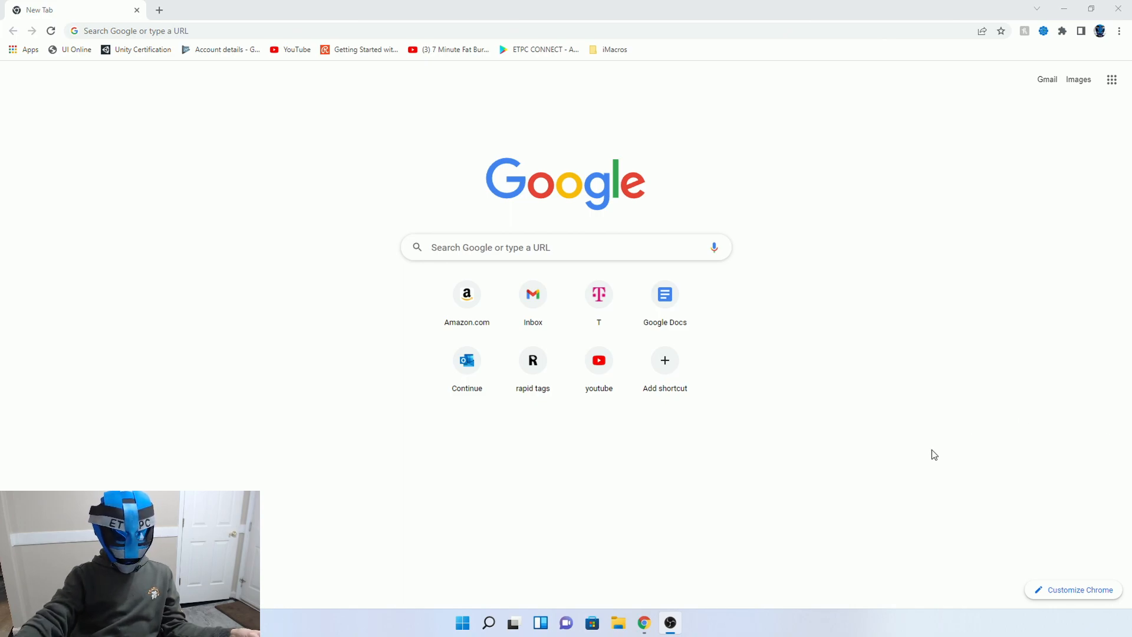
mouse_move(895, 516)
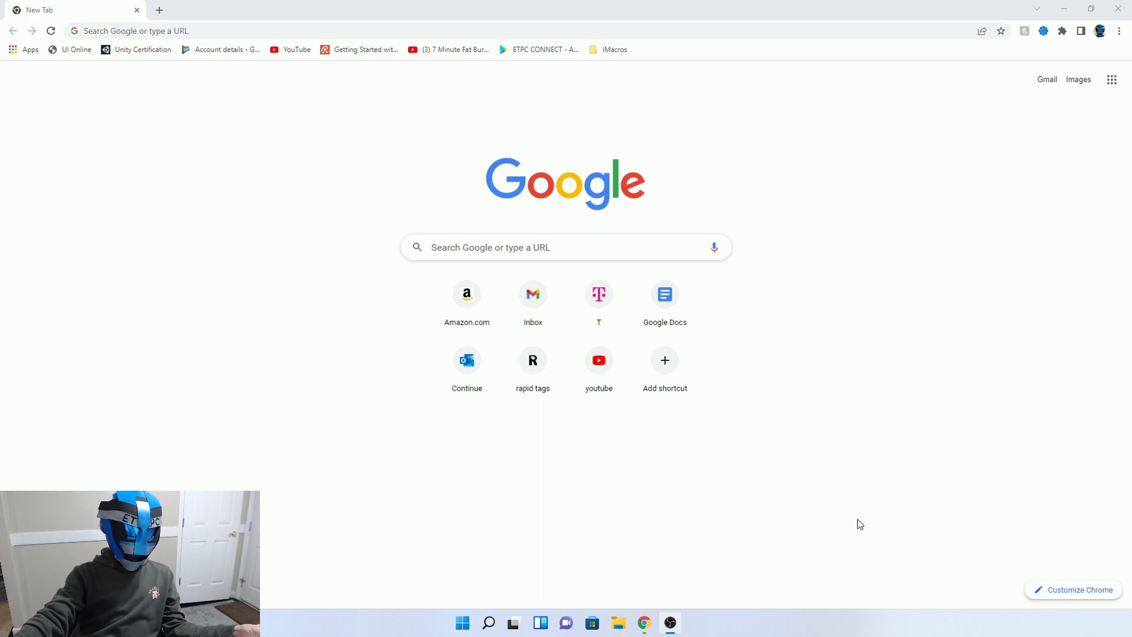
mouse_move(841, 503)
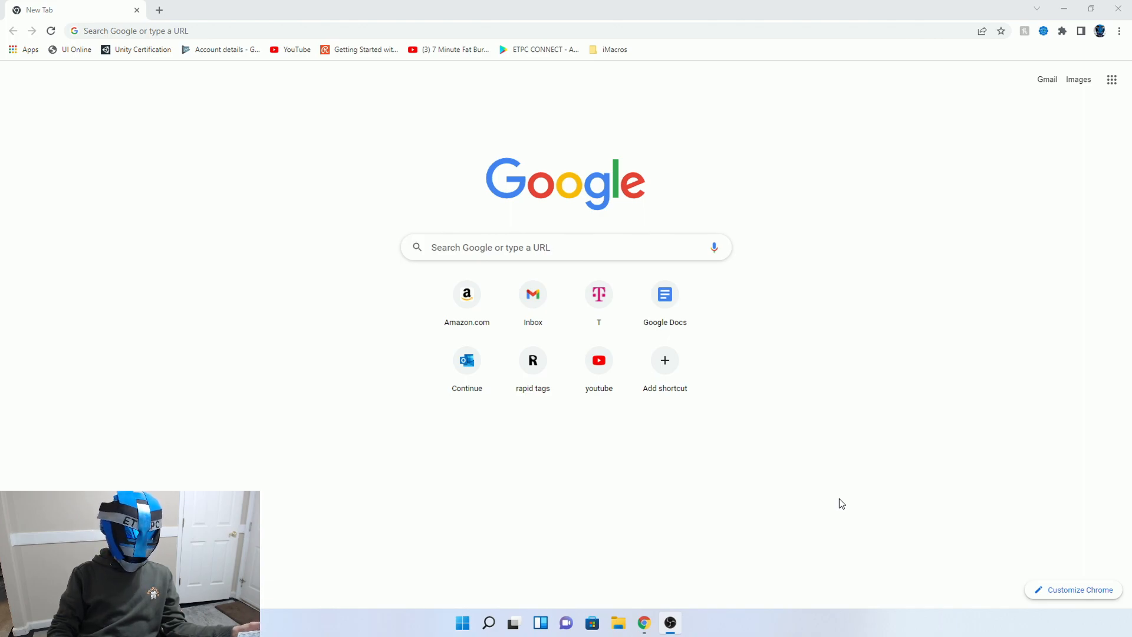
mouse_move(488, 443)
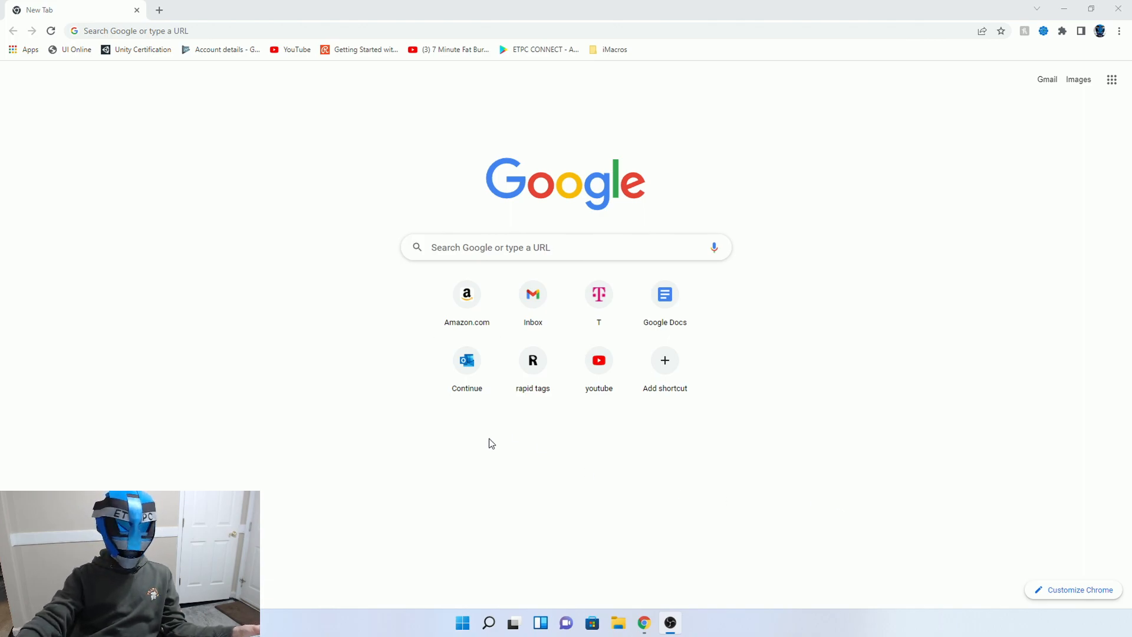
mouse_move(730, 247)
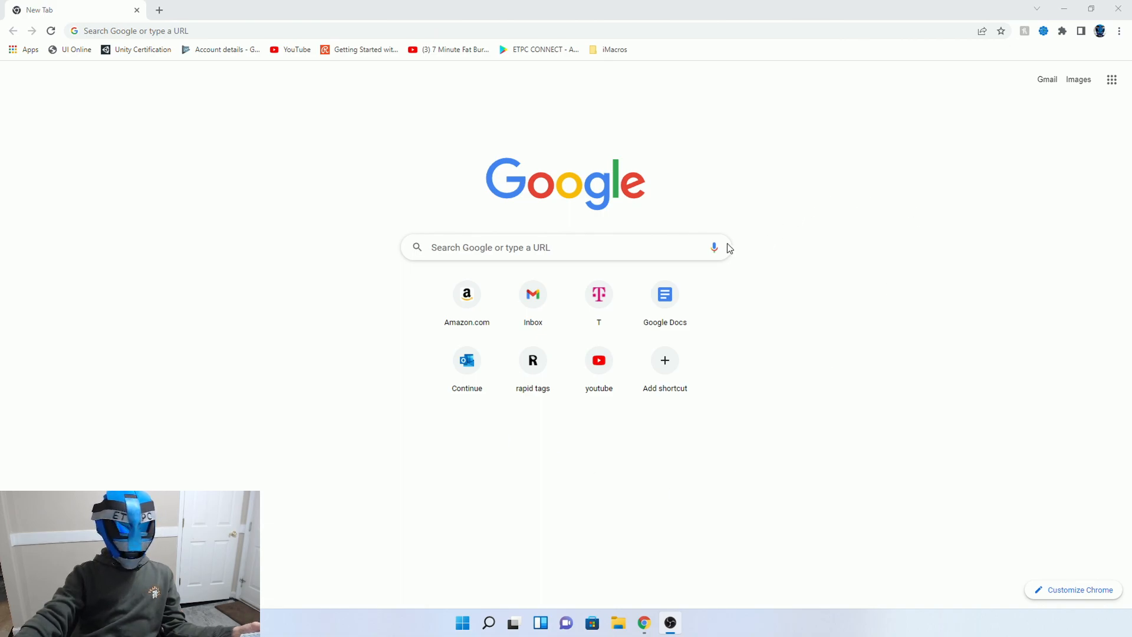
mouse_move(1123, 37)
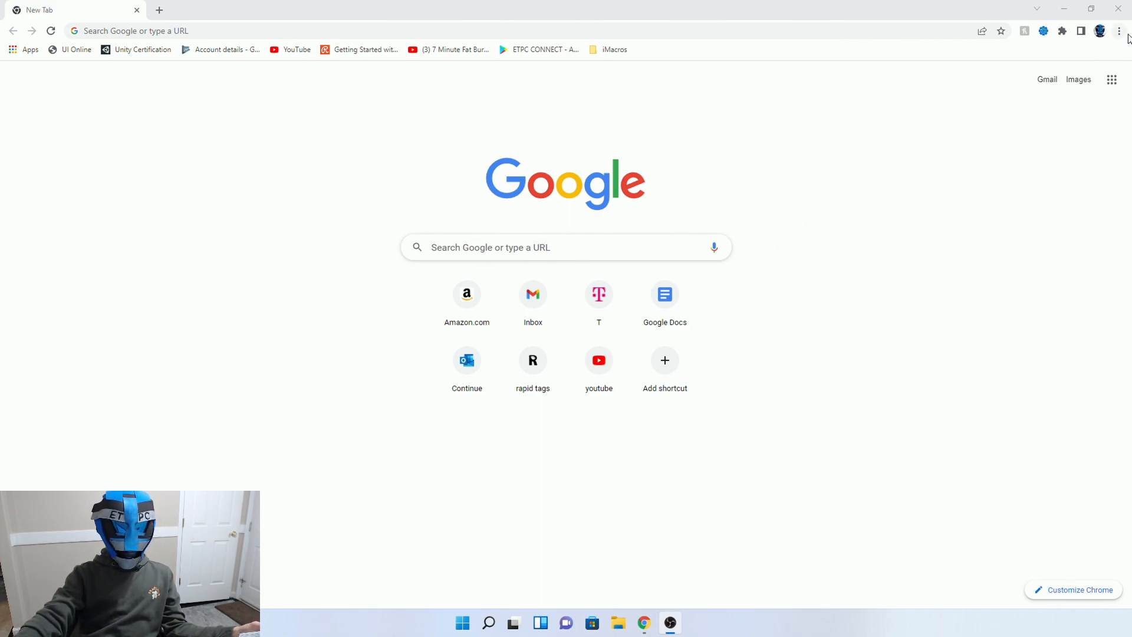
Open Chrome Settings > Security and Privacy > Site Settings and scroll to Permissions.
click(1119, 30)
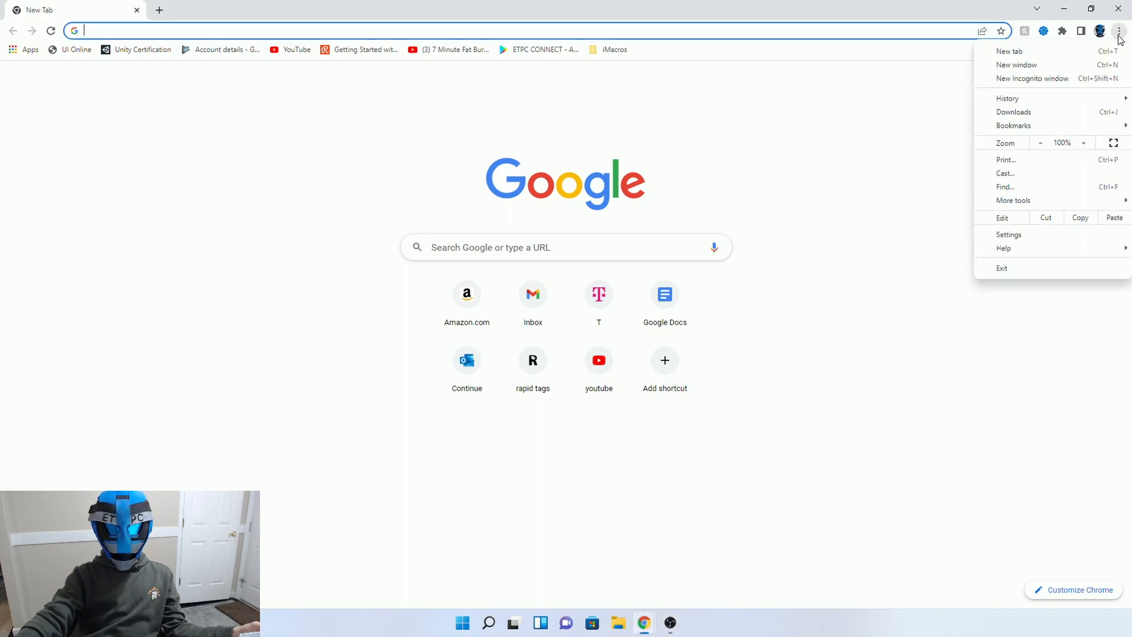
mouse_move(1013, 173)
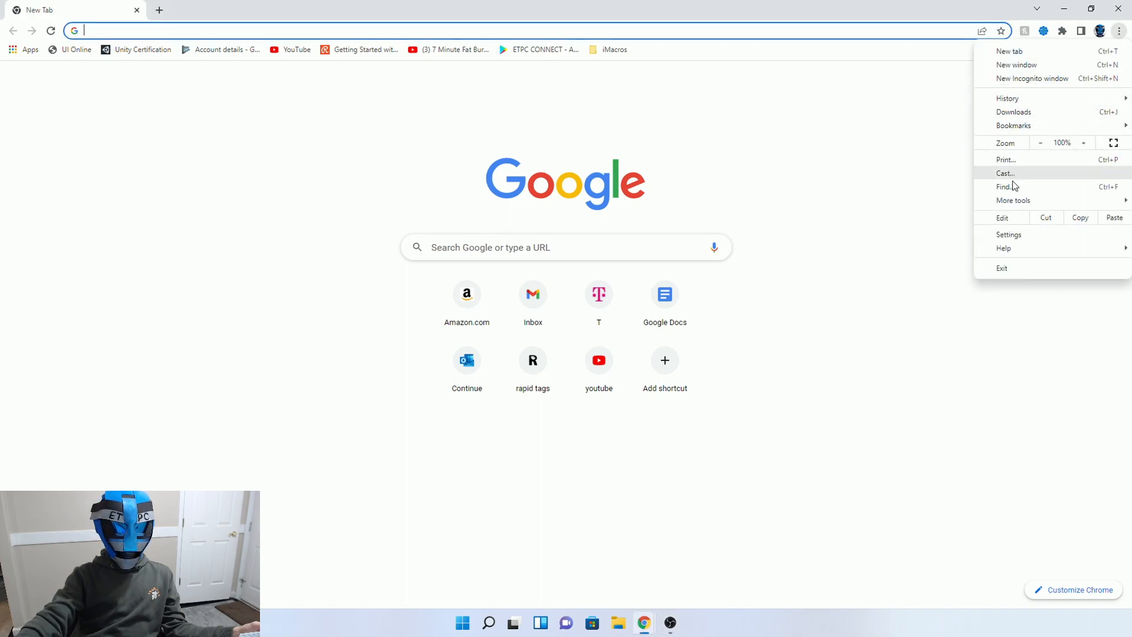
click(1007, 234)
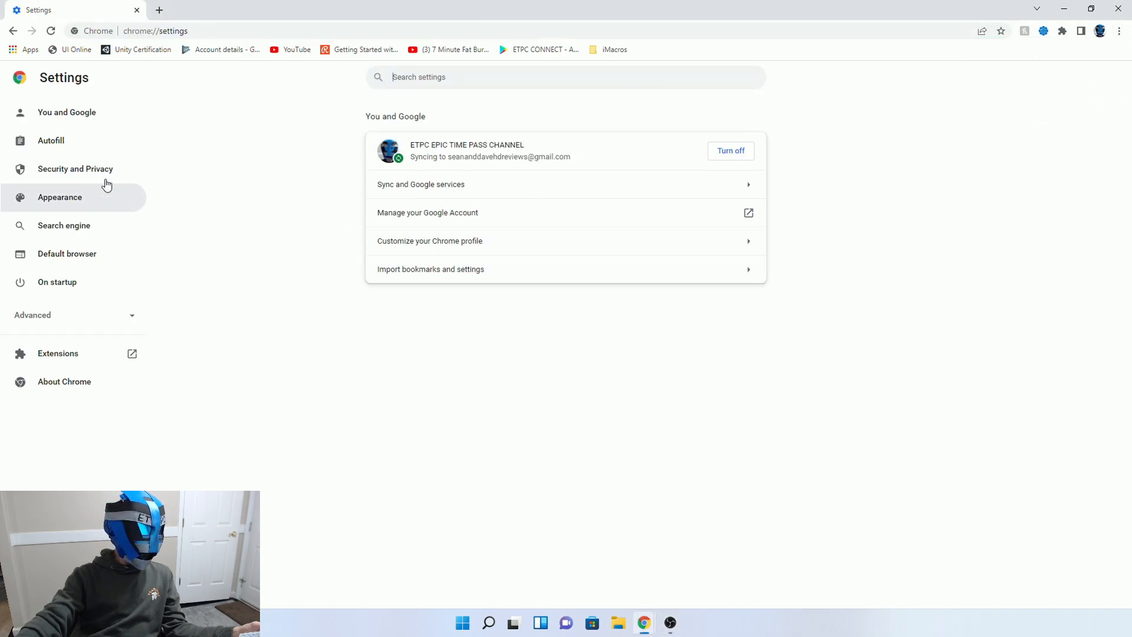
click(75, 168)
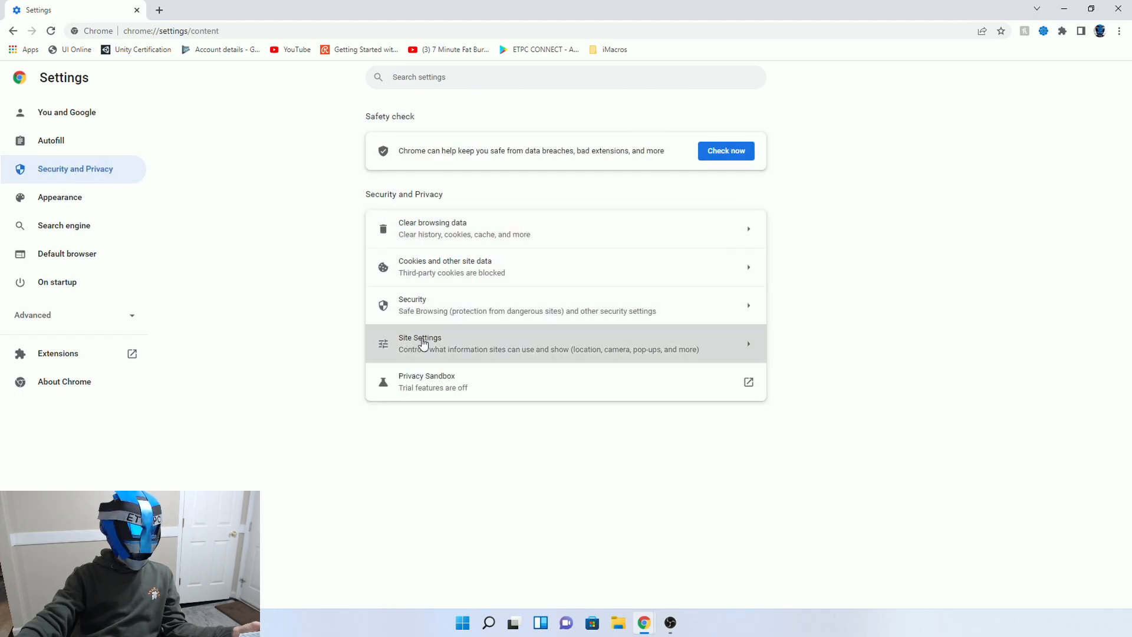
click(419, 343)
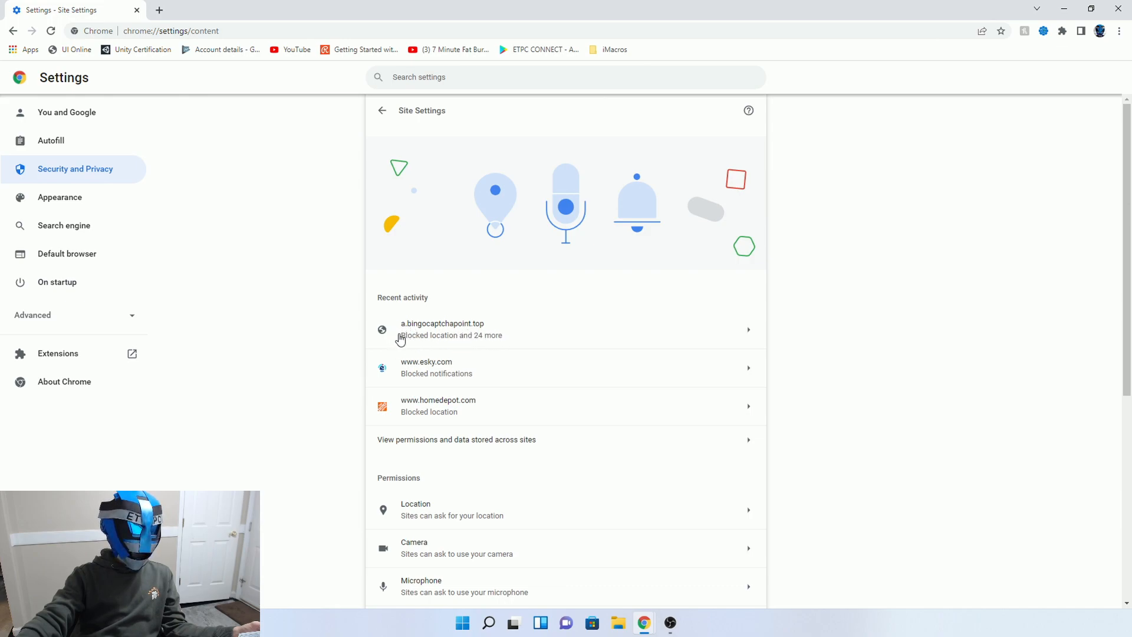
mouse_move(413, 339)
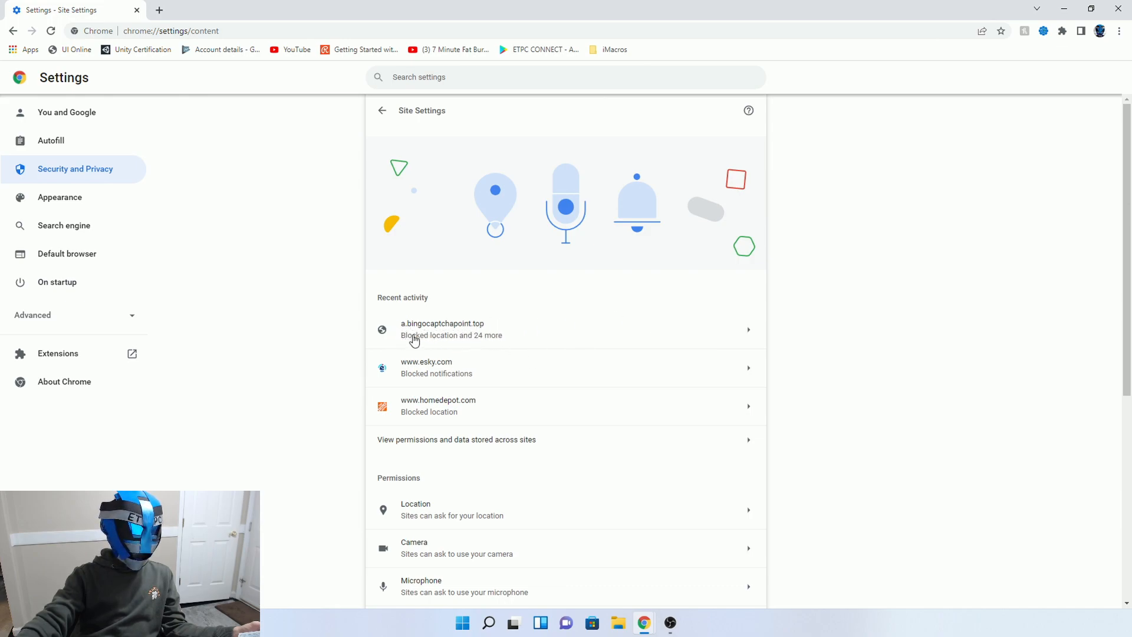
mouse_move(458, 331)
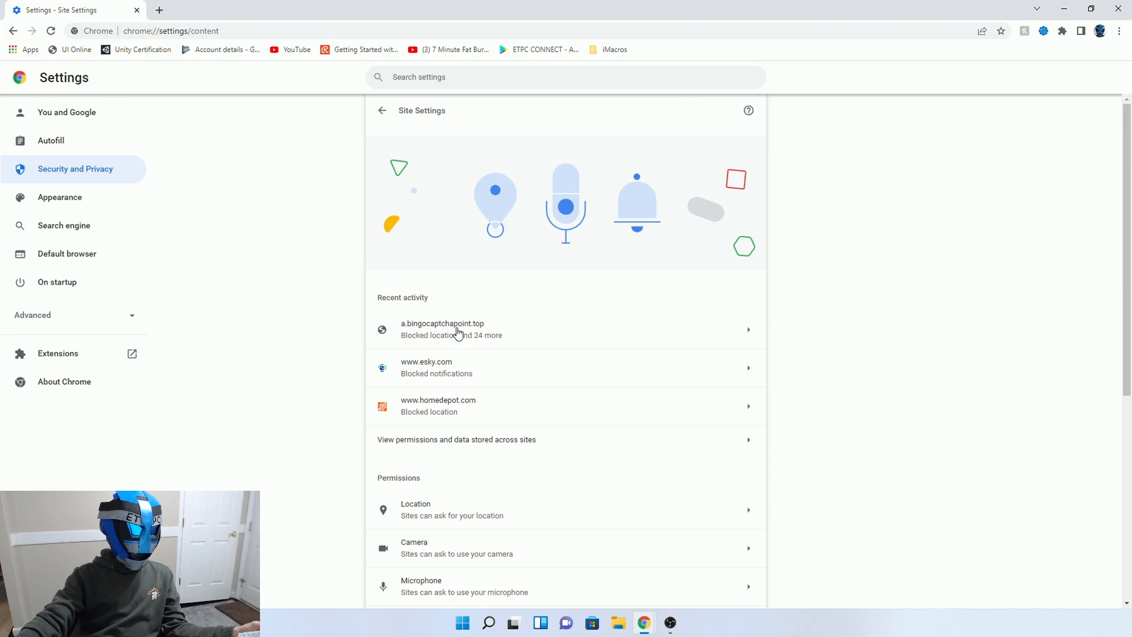
mouse_move(698, 338)
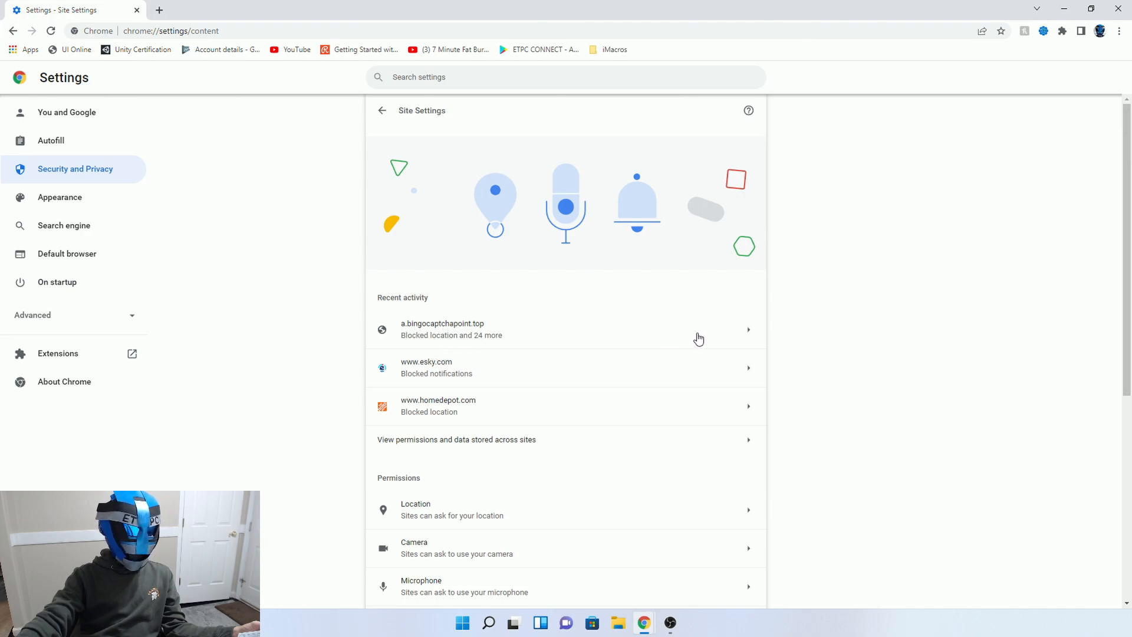
scroll(down, 3)
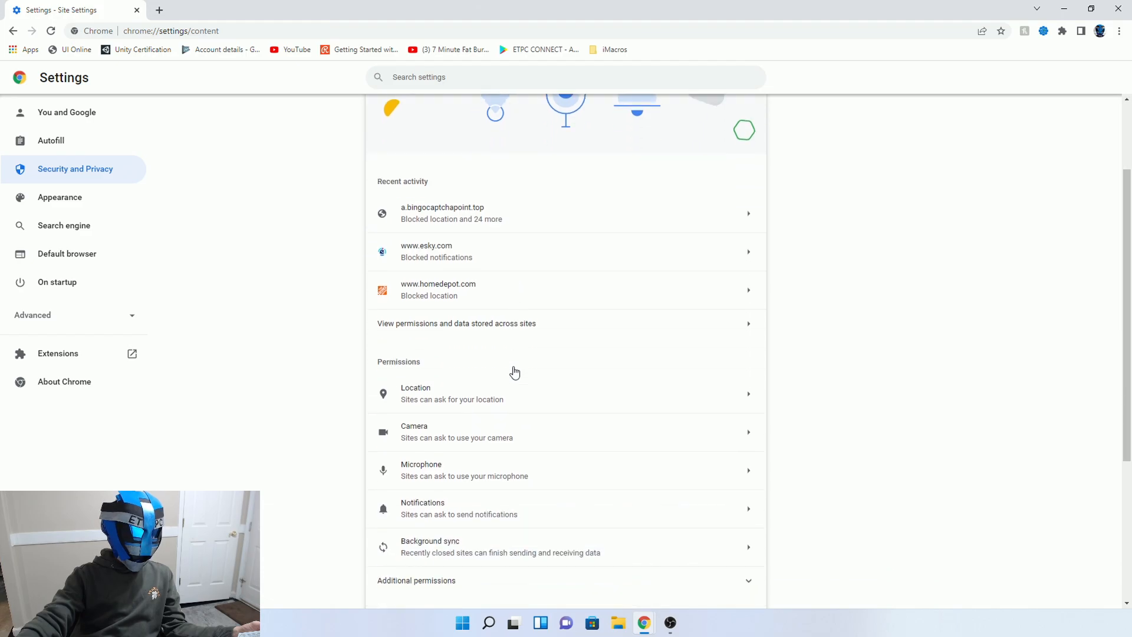
Show the Notifications page's 'Not allowed' list containing a.bingocaptchapoint.top.
click(422, 507)
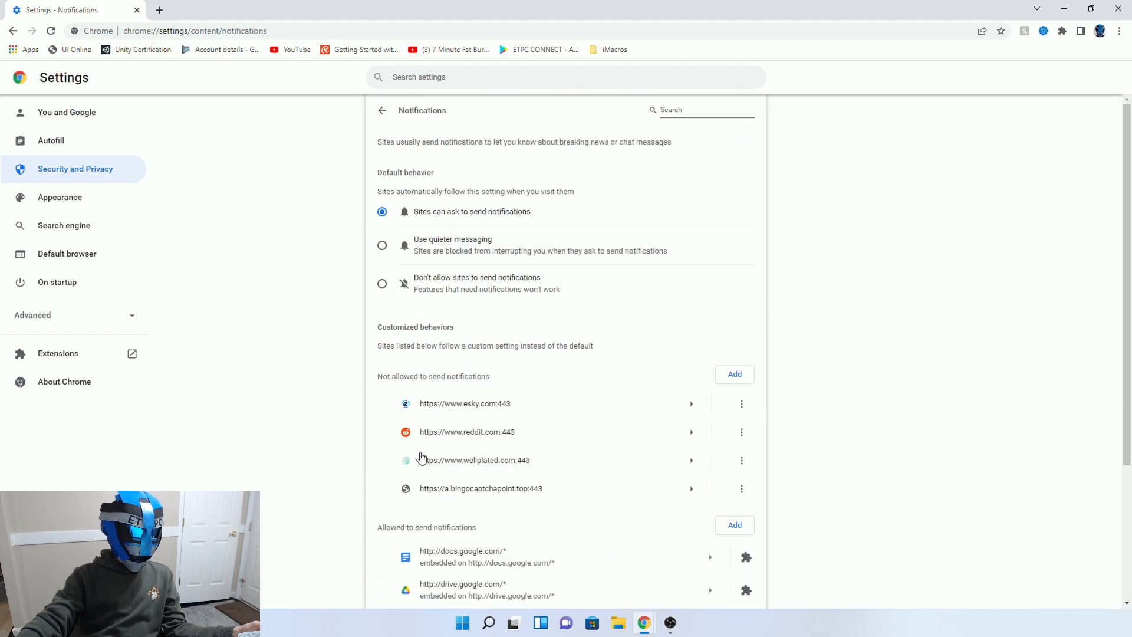
mouse_move(571, 158)
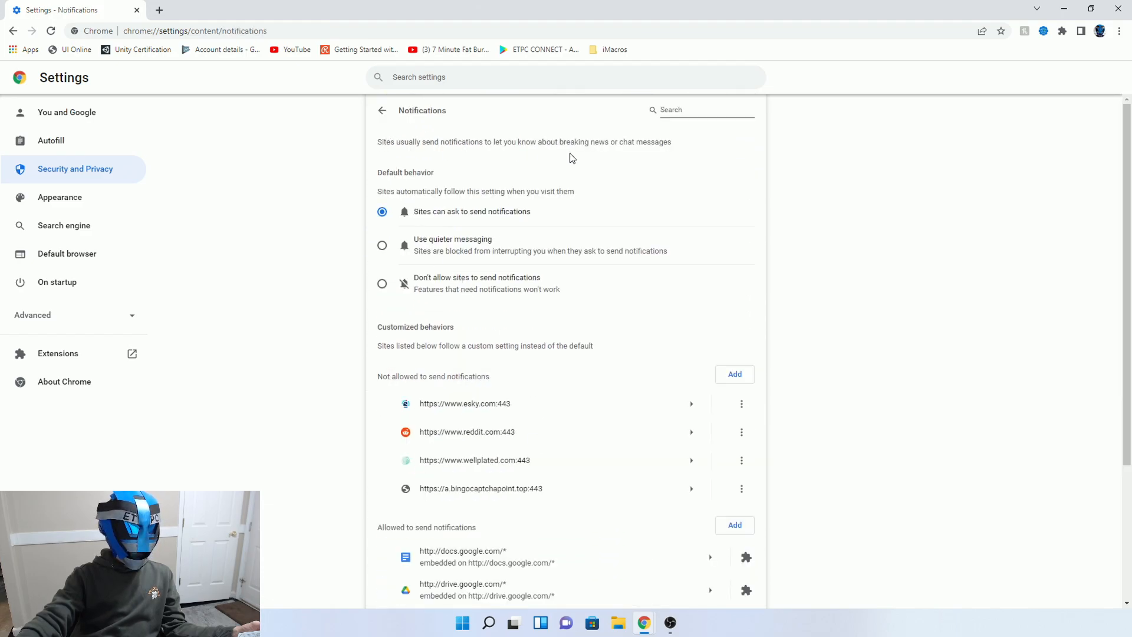
mouse_move(460, 234)
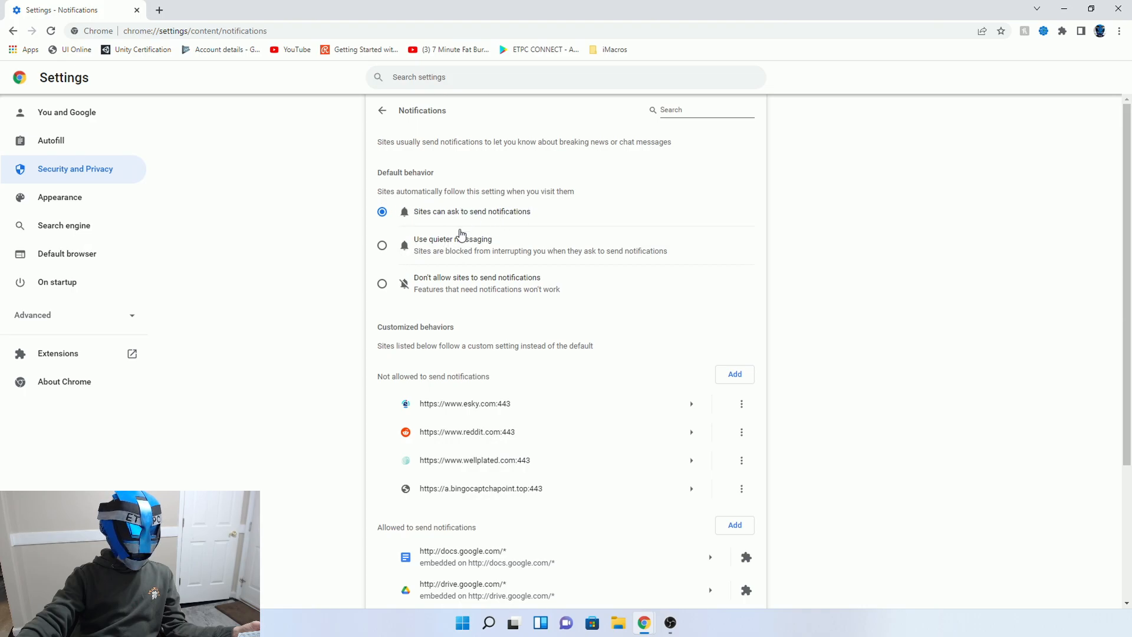
mouse_move(444, 337)
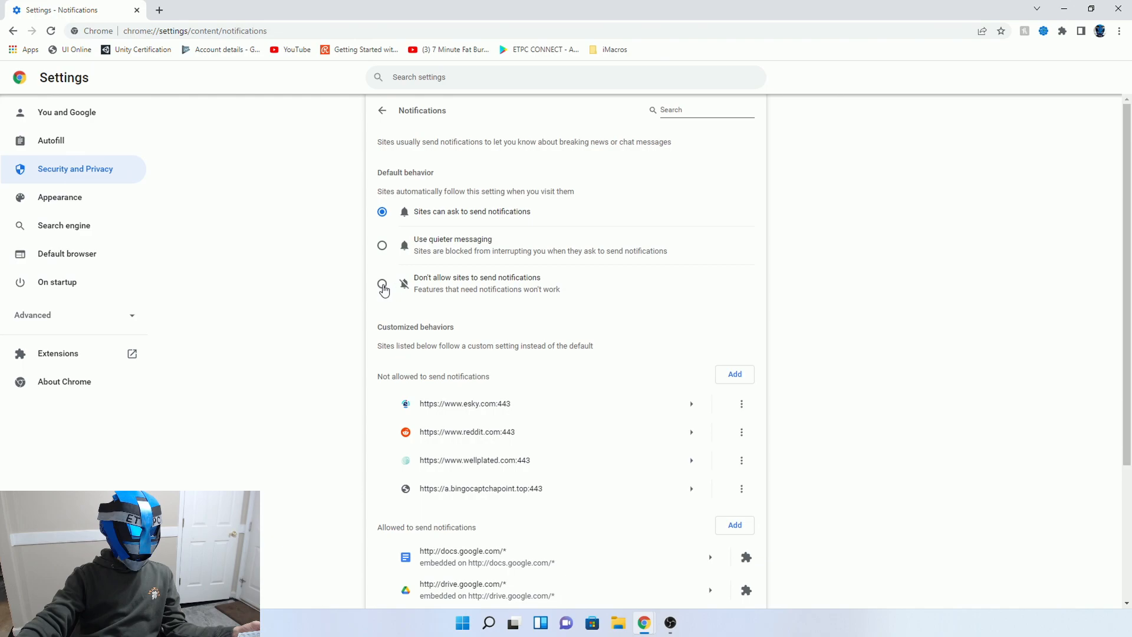
click(382, 211)
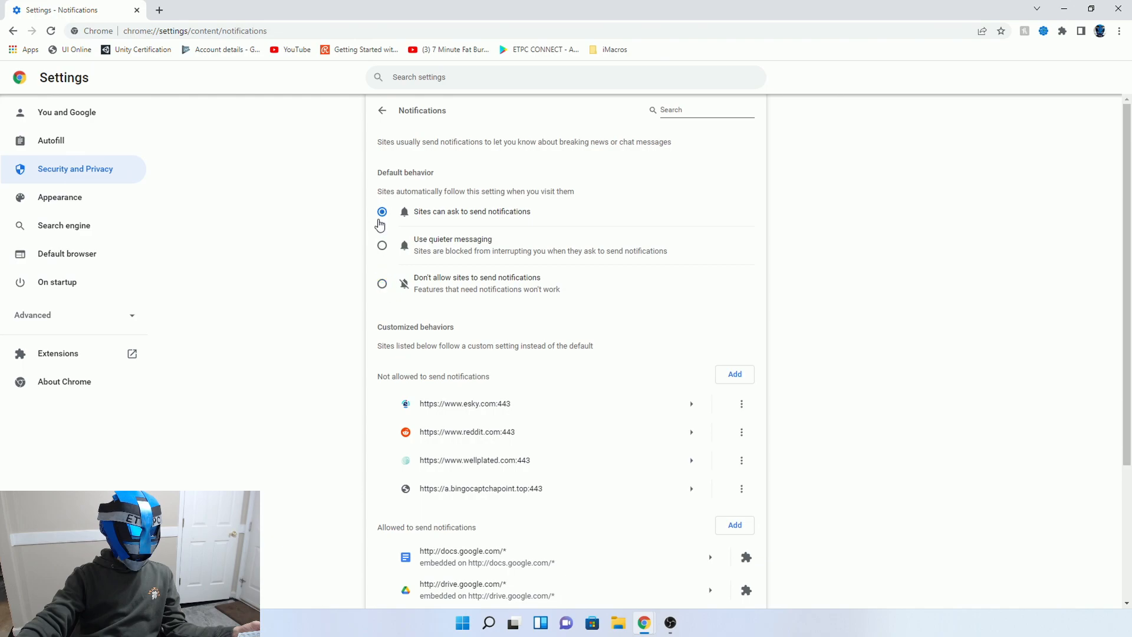
mouse_move(504, 441)
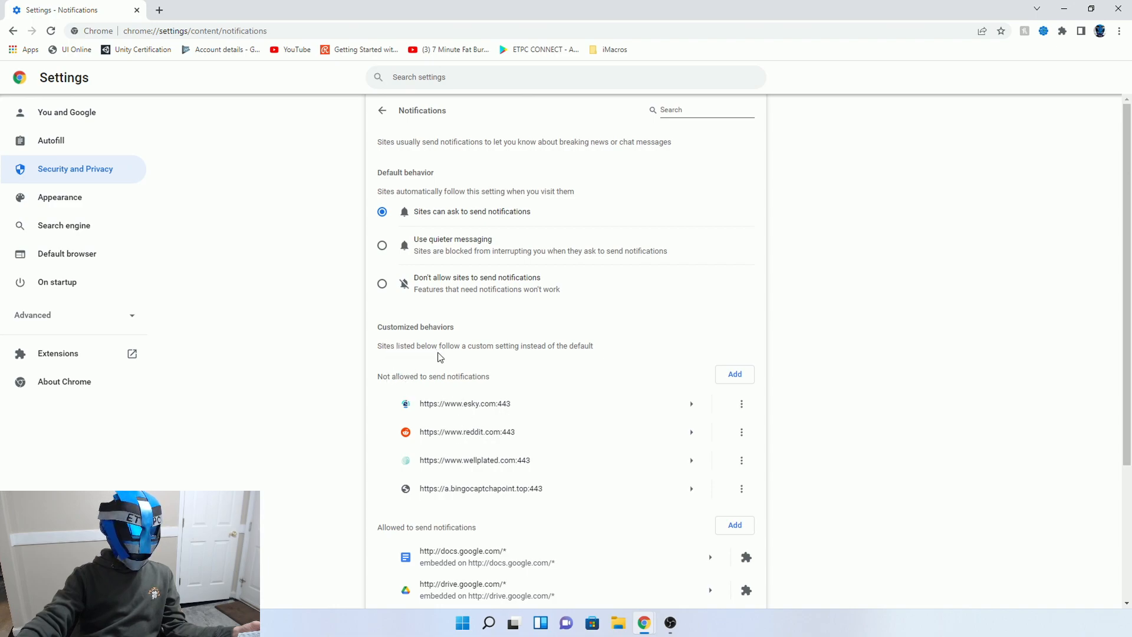
mouse_move(581, 356)
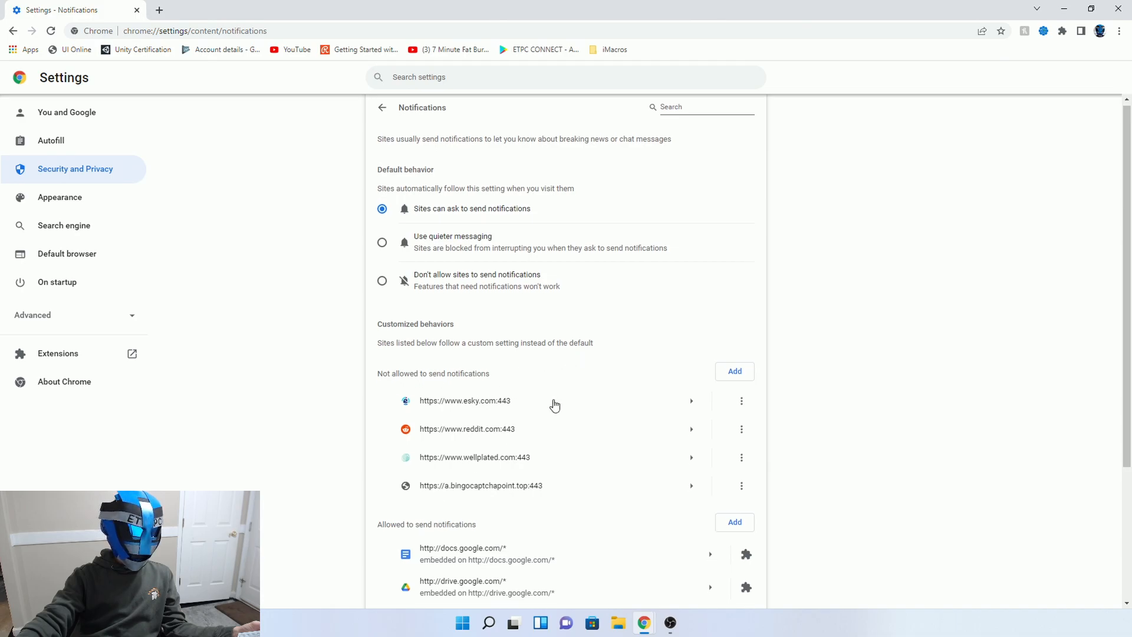
scroll(down, 3)
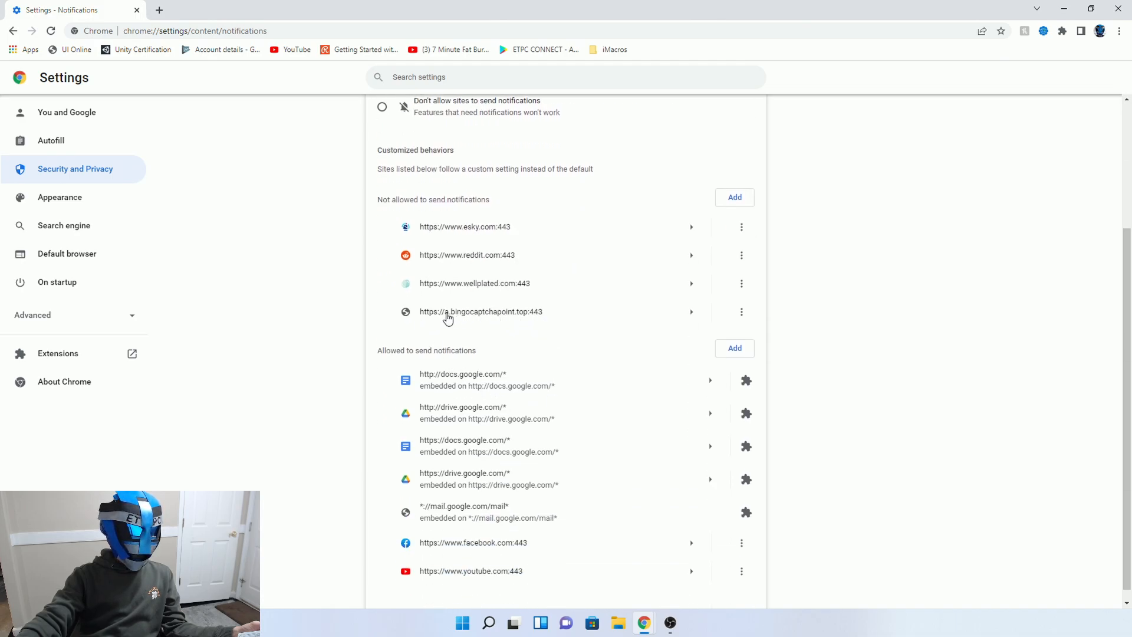
mouse_move(506, 318)
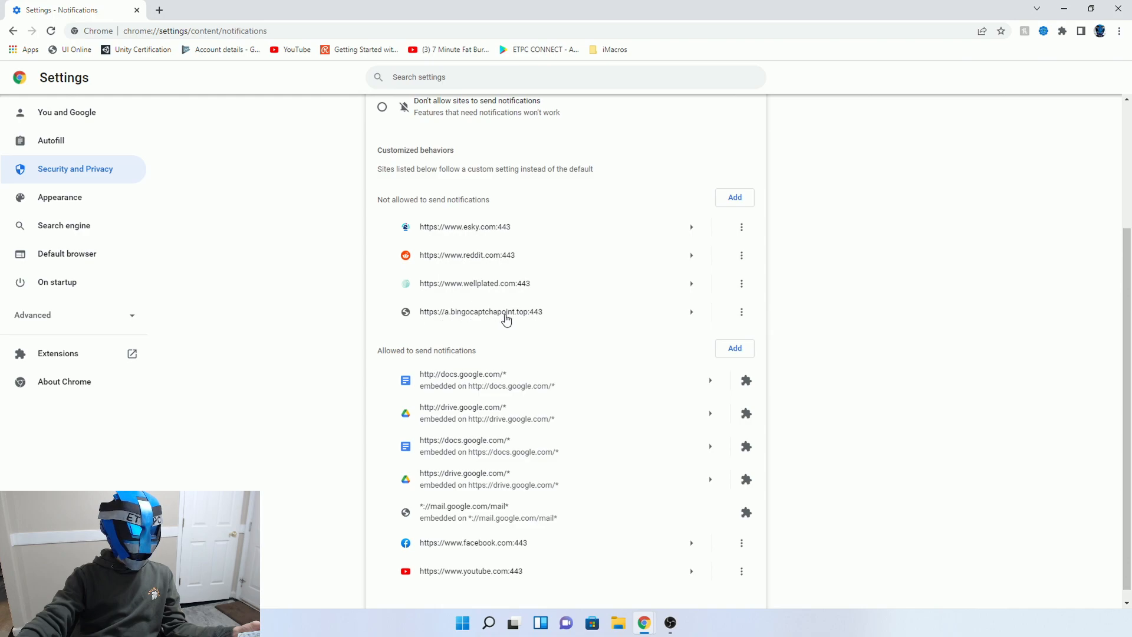
mouse_move(525, 320)
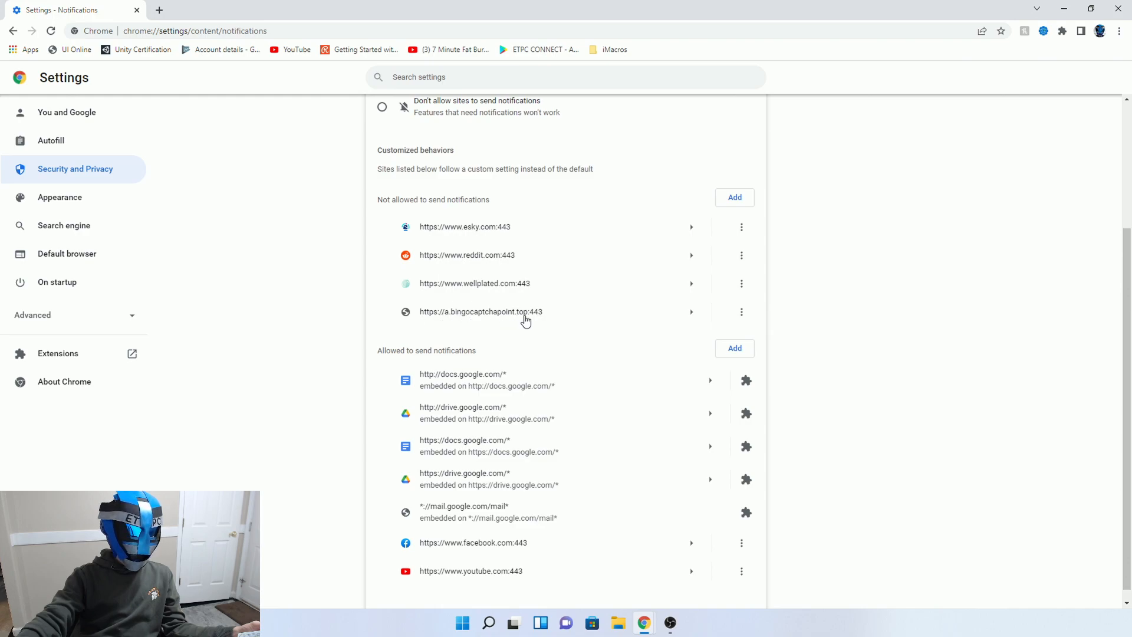
mouse_move(691, 311)
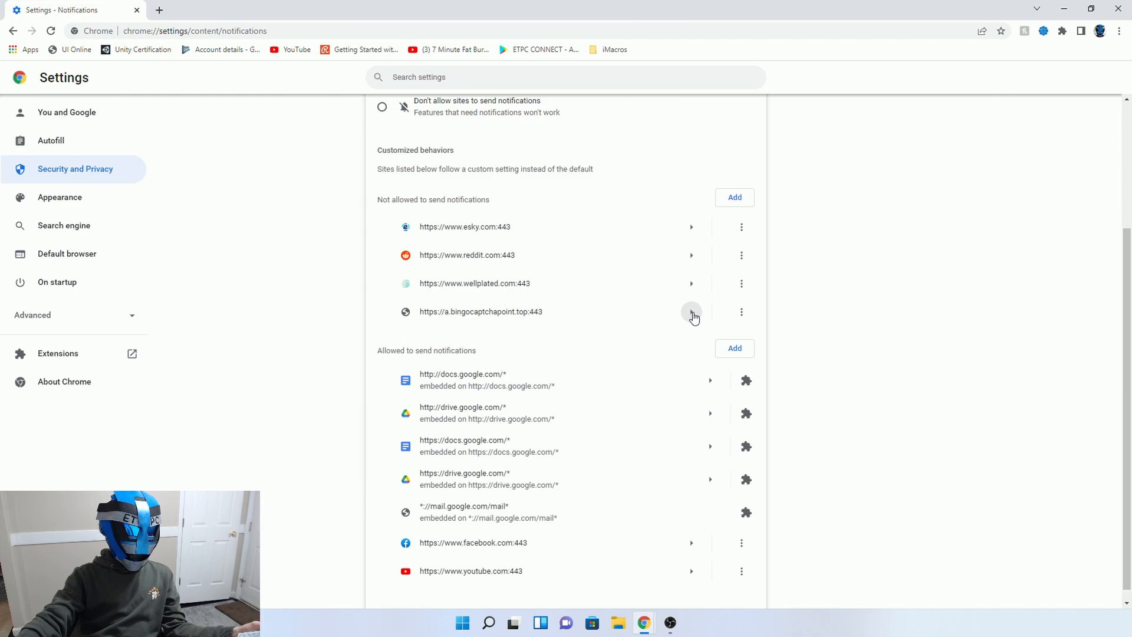
click(690, 312)
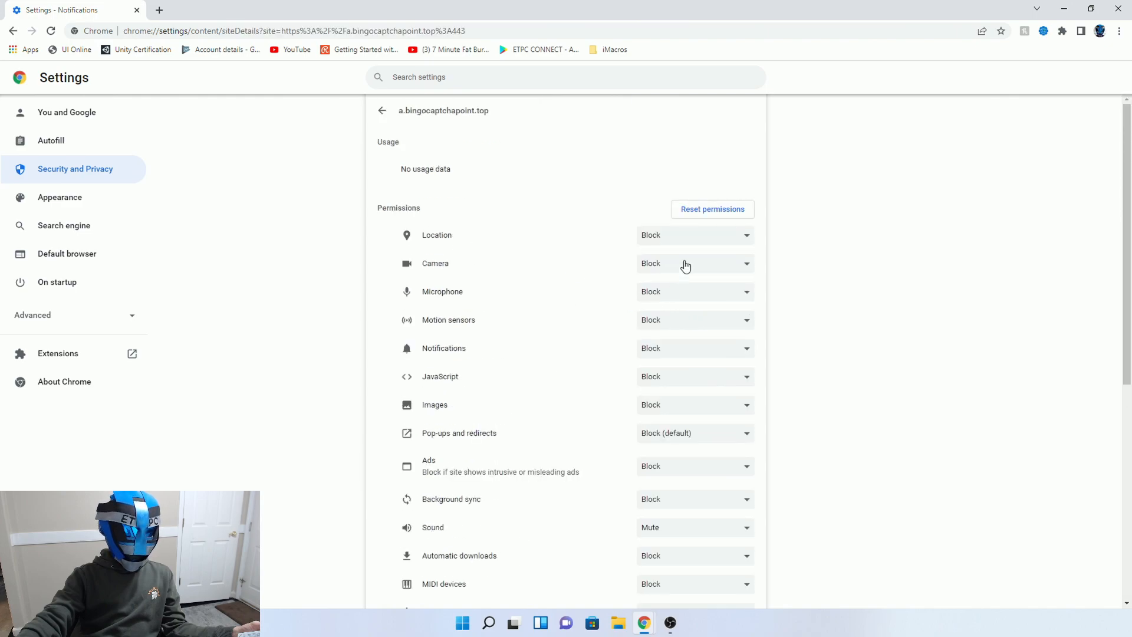
scroll(down, 3)
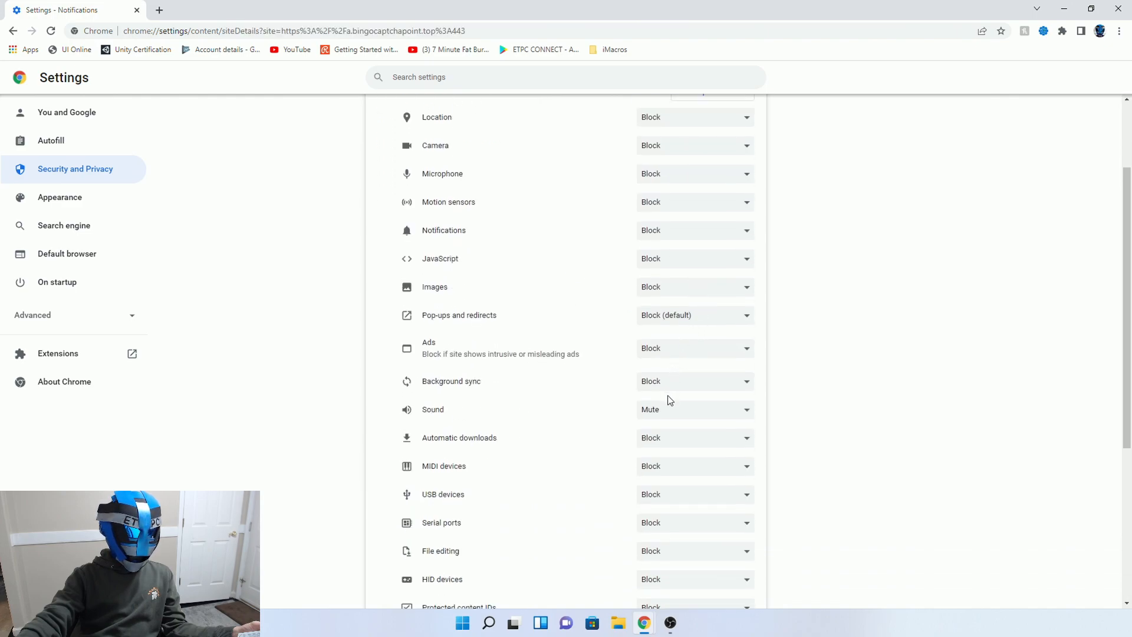
scroll(down, 3)
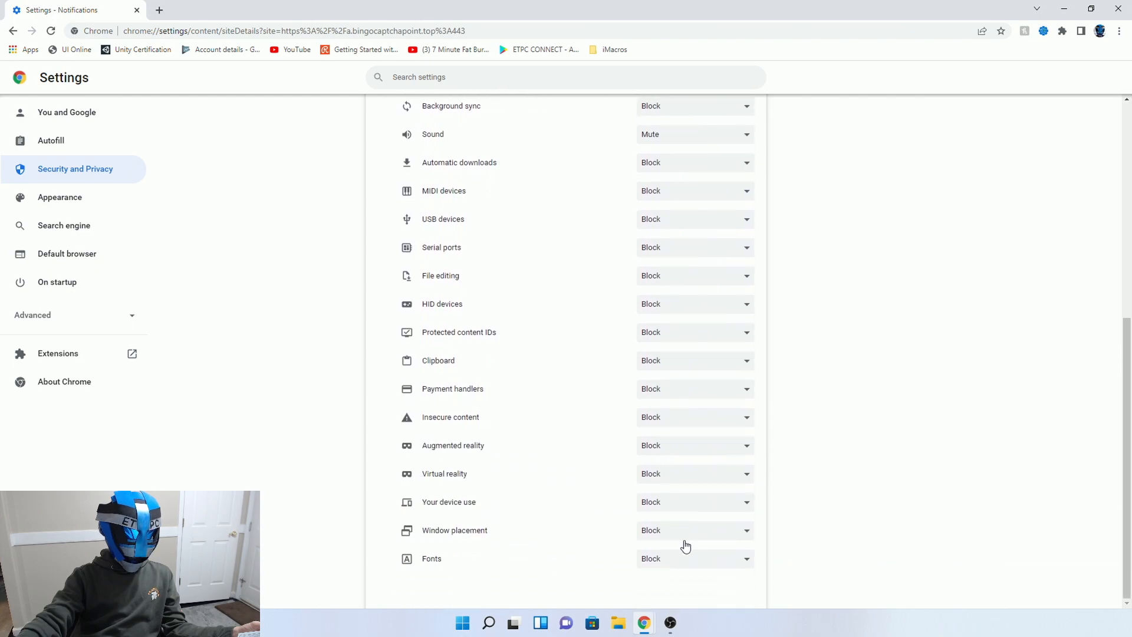
scroll(up, 3)
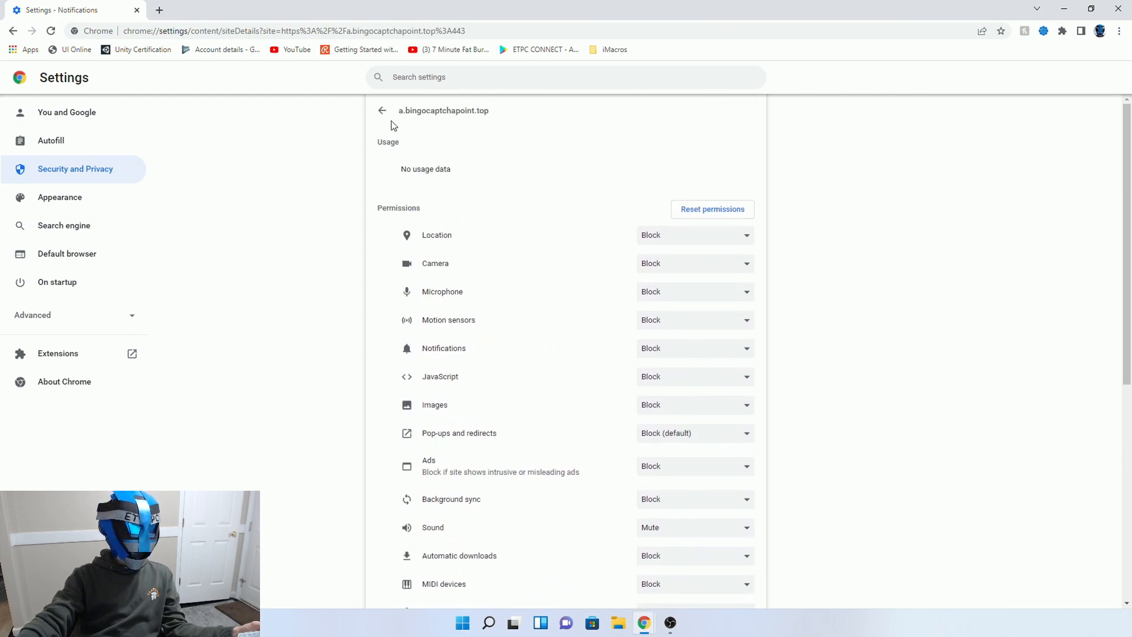
click(381, 110)
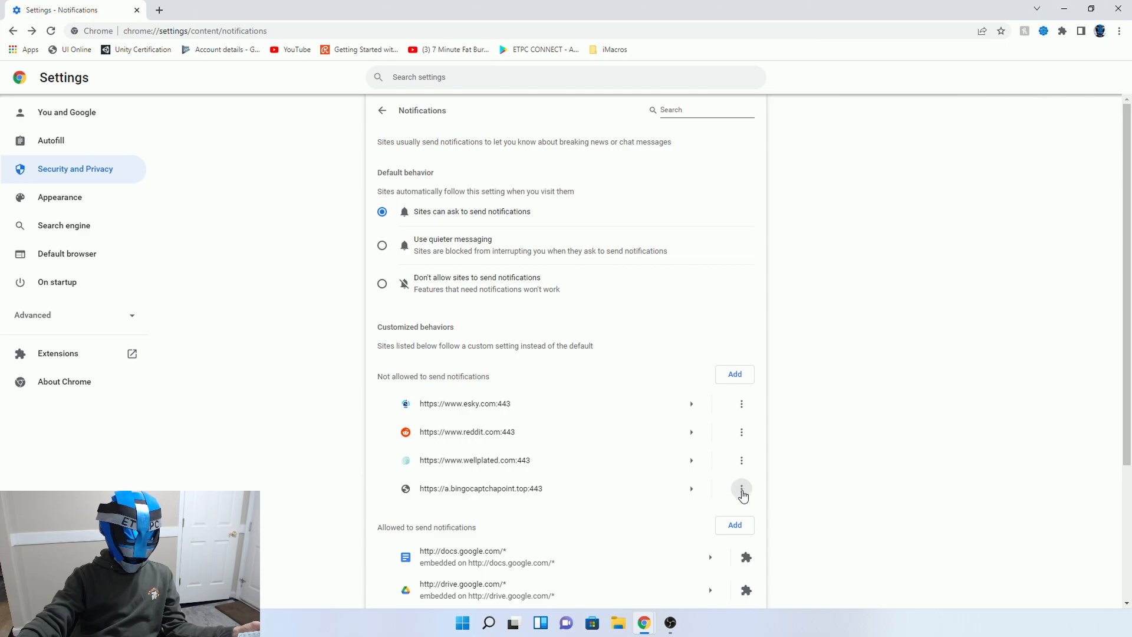
click(741, 488)
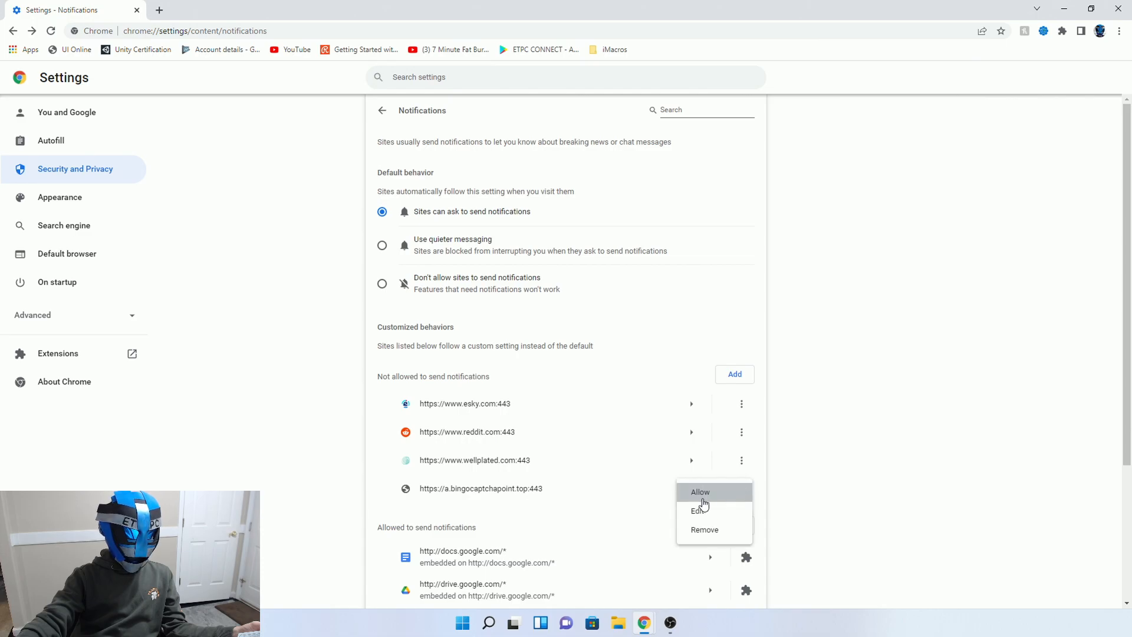
mouse_move(607, 495)
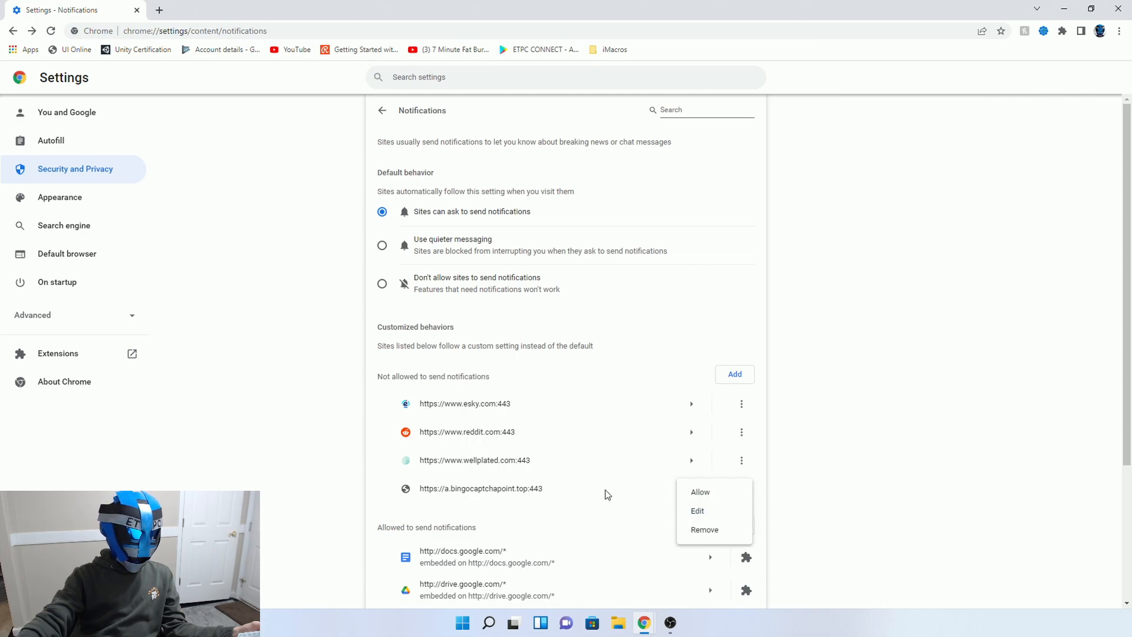
click(697, 510)
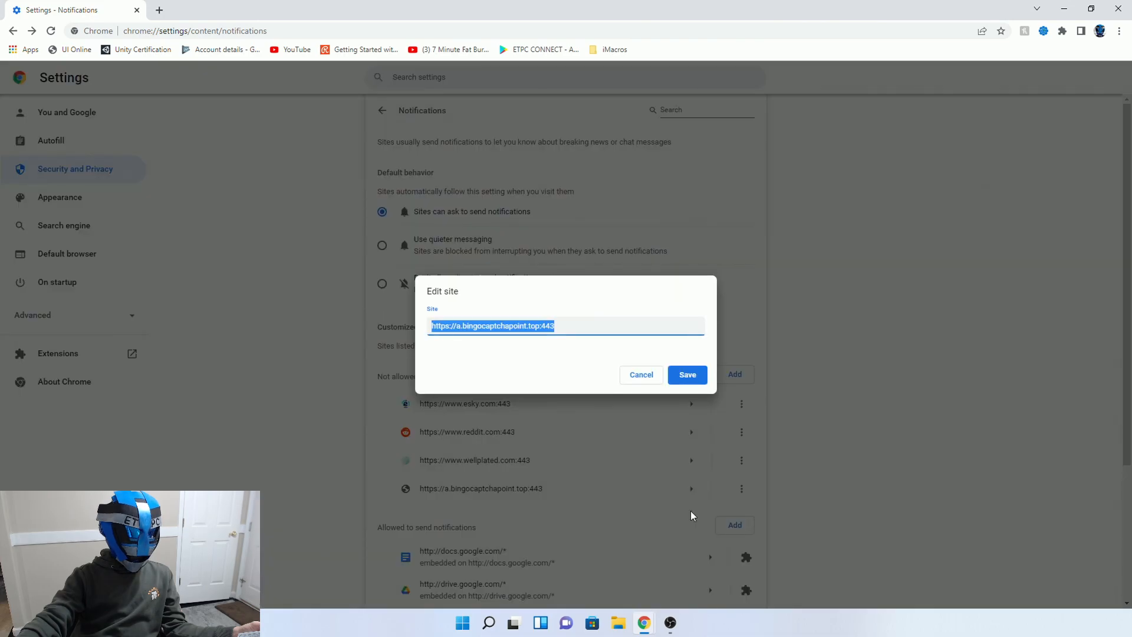
mouse_move(641, 379)
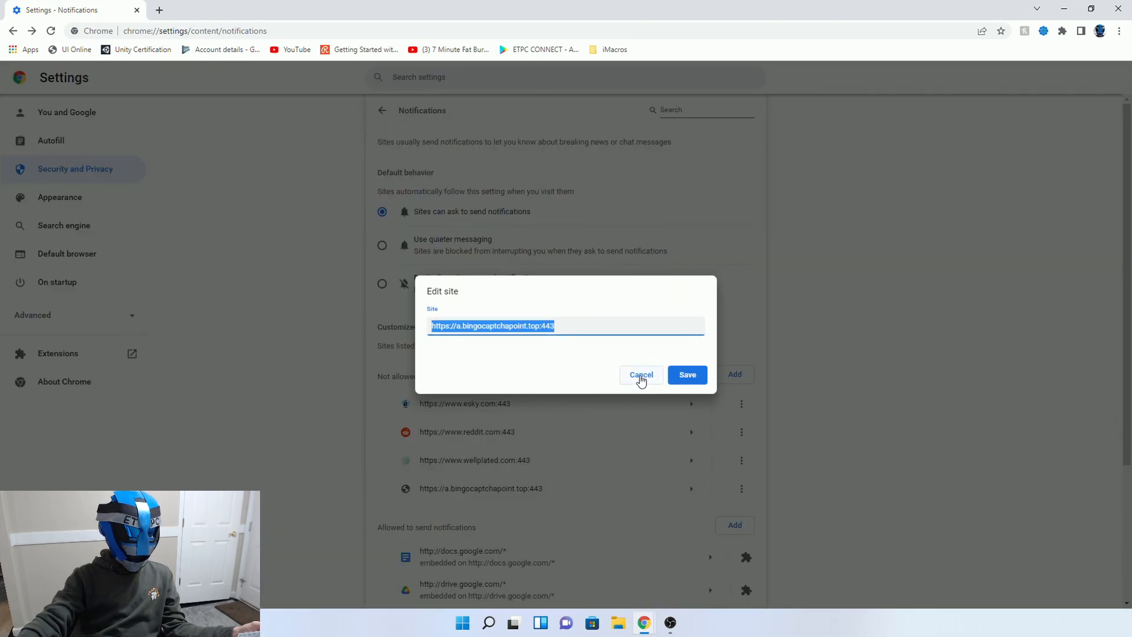
click(640, 375)
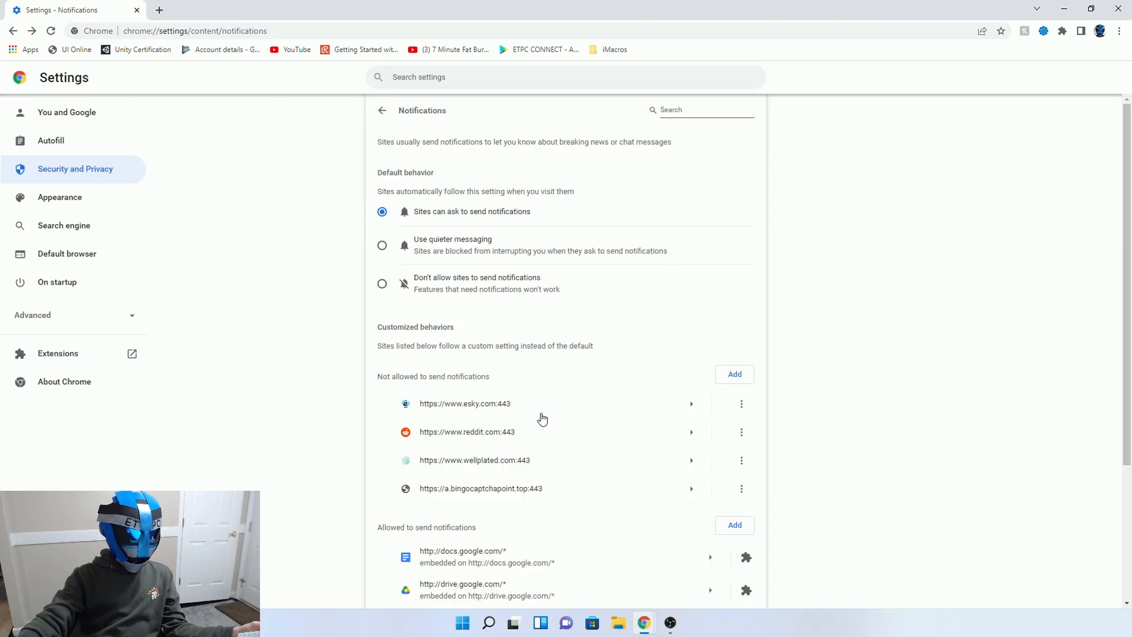
Return to Site Settings to see a.bingocaptchapoint.top under Recent activity.
scroll(down, 3)
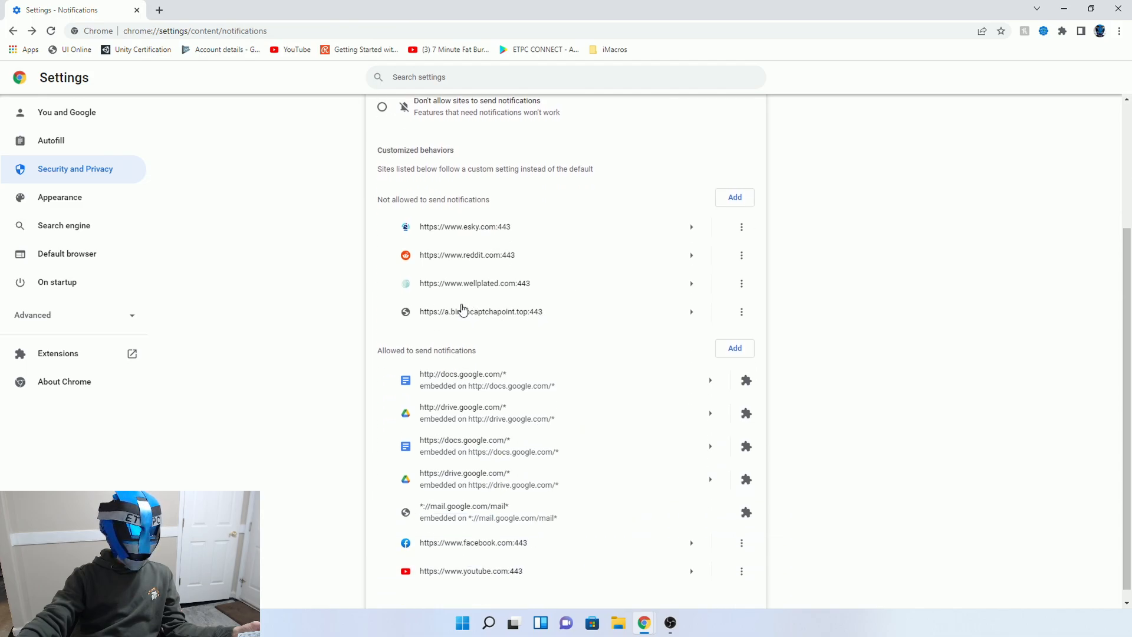
mouse_move(502, 393)
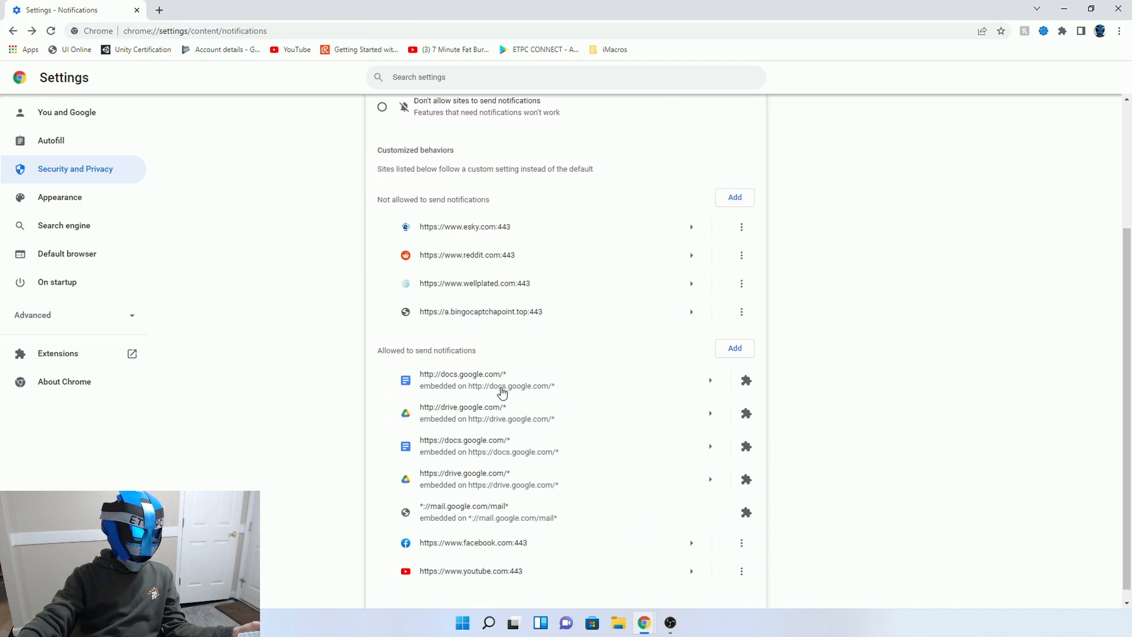
scroll(up, 3)
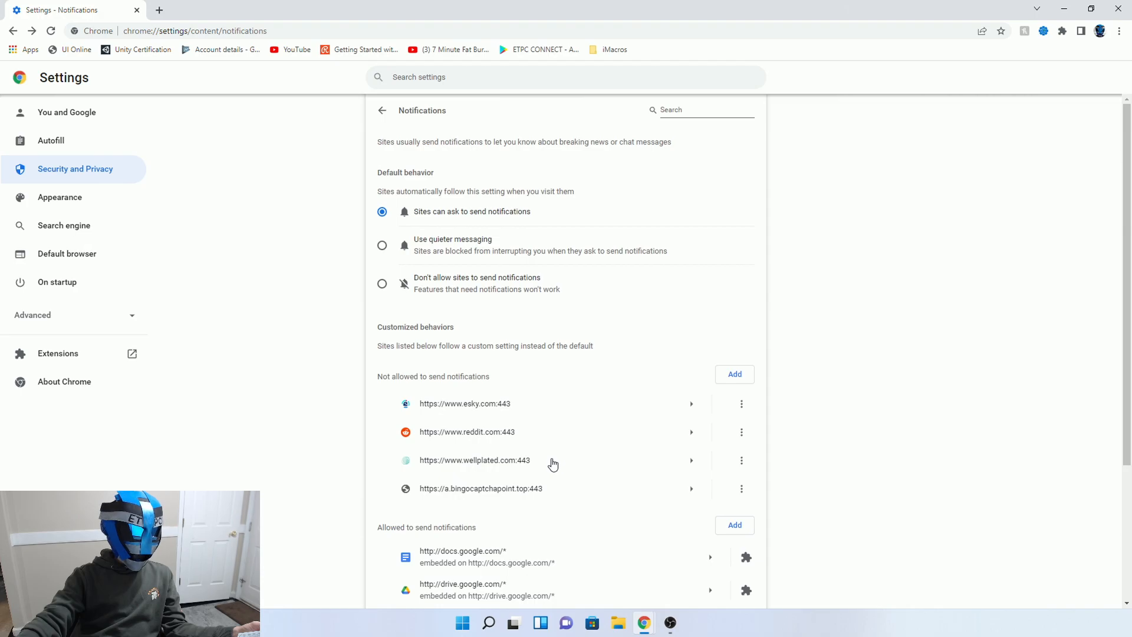
mouse_move(396, 120)
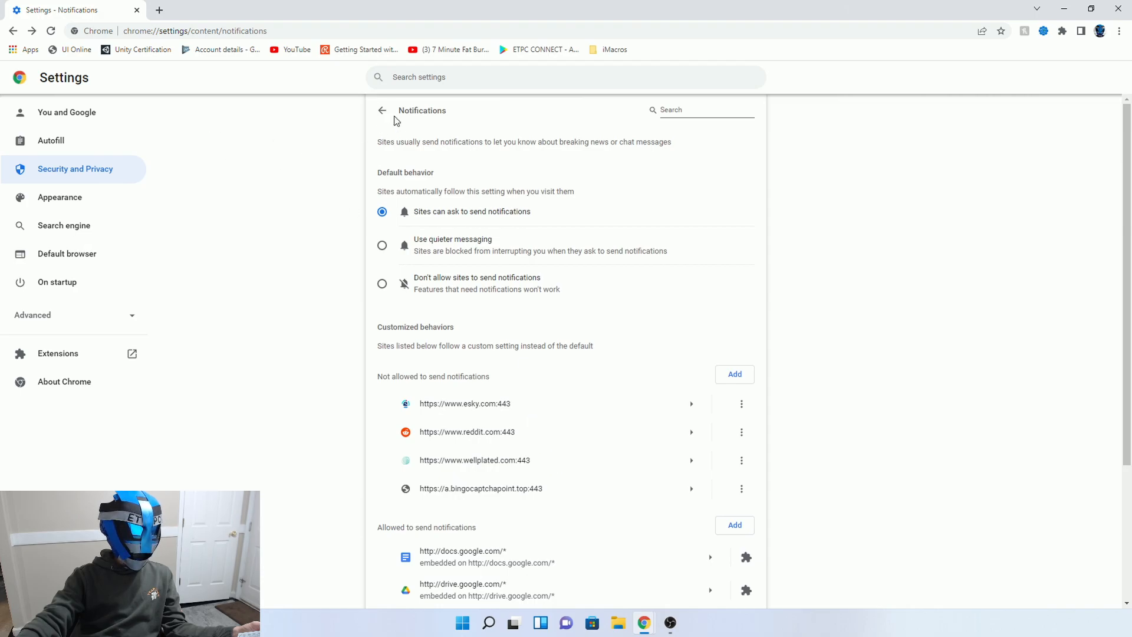
click(382, 109)
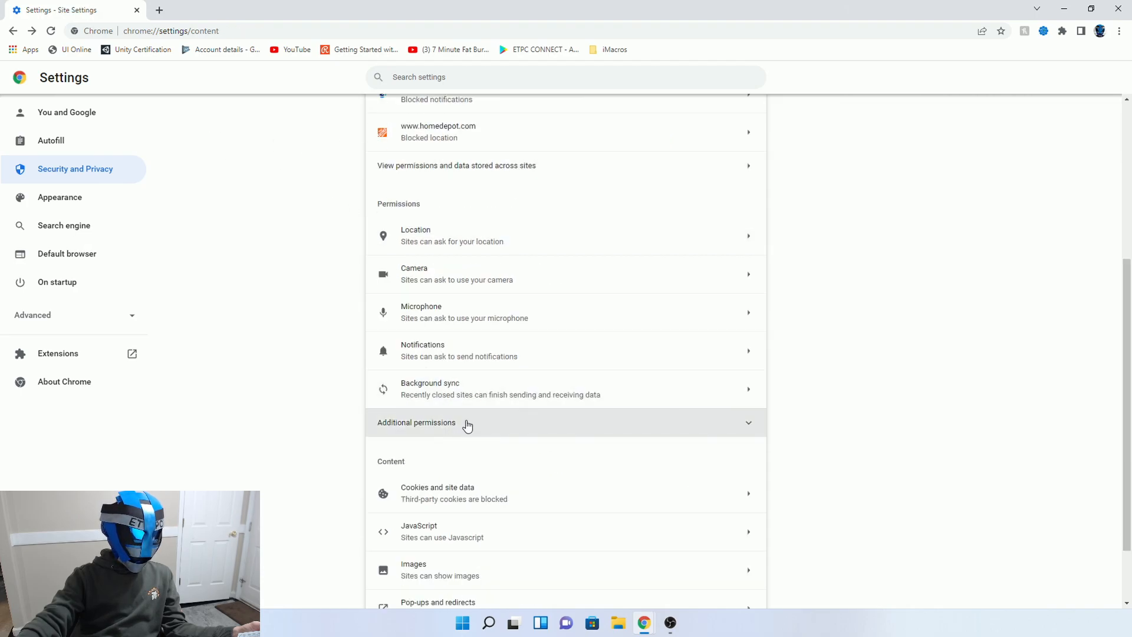
scroll(down, 3)
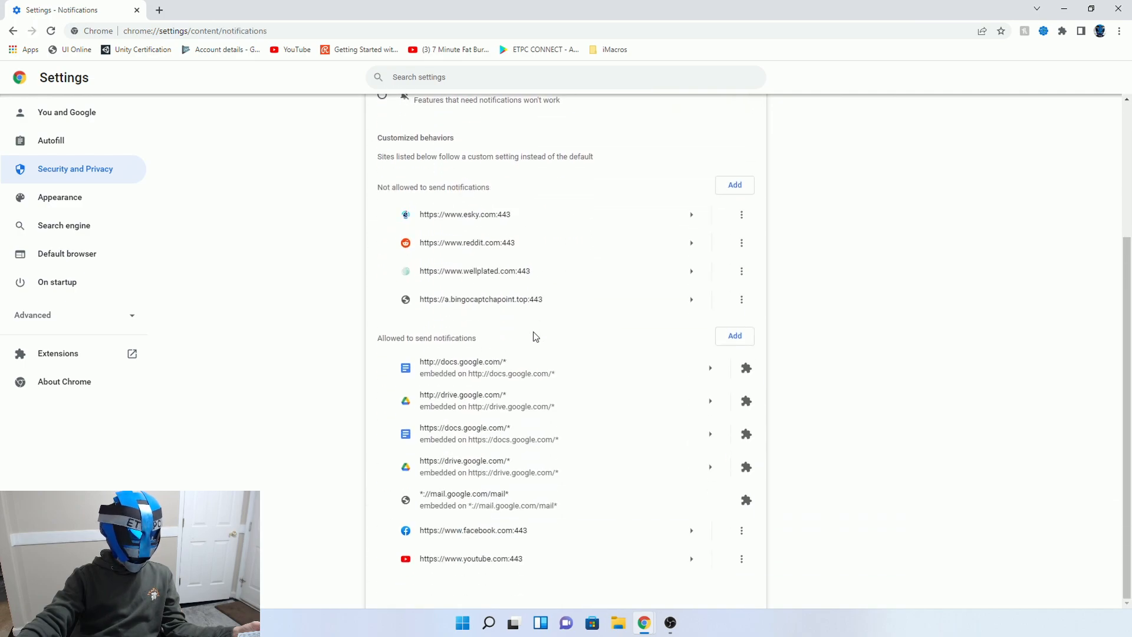
mouse_move(647, 512)
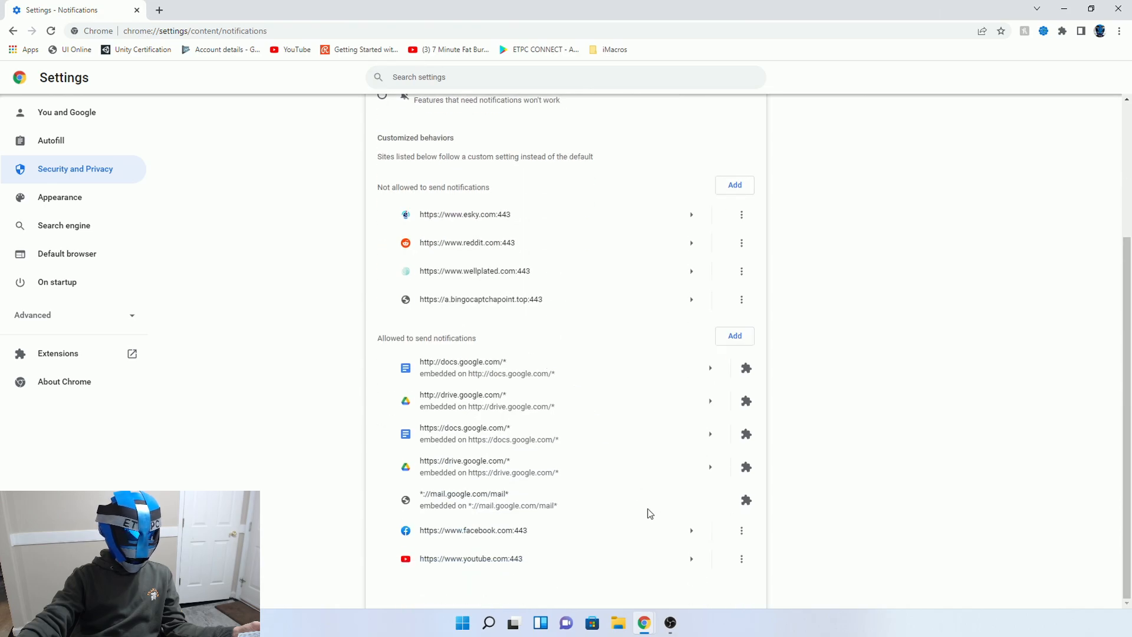
scroll(up, 3)
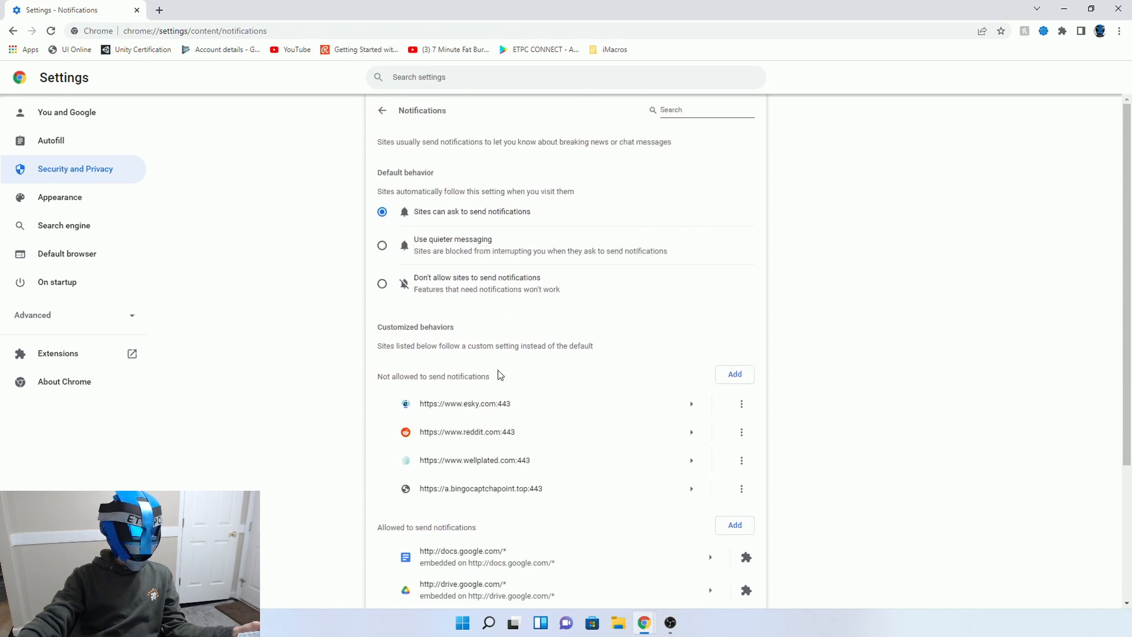
click(382, 110)
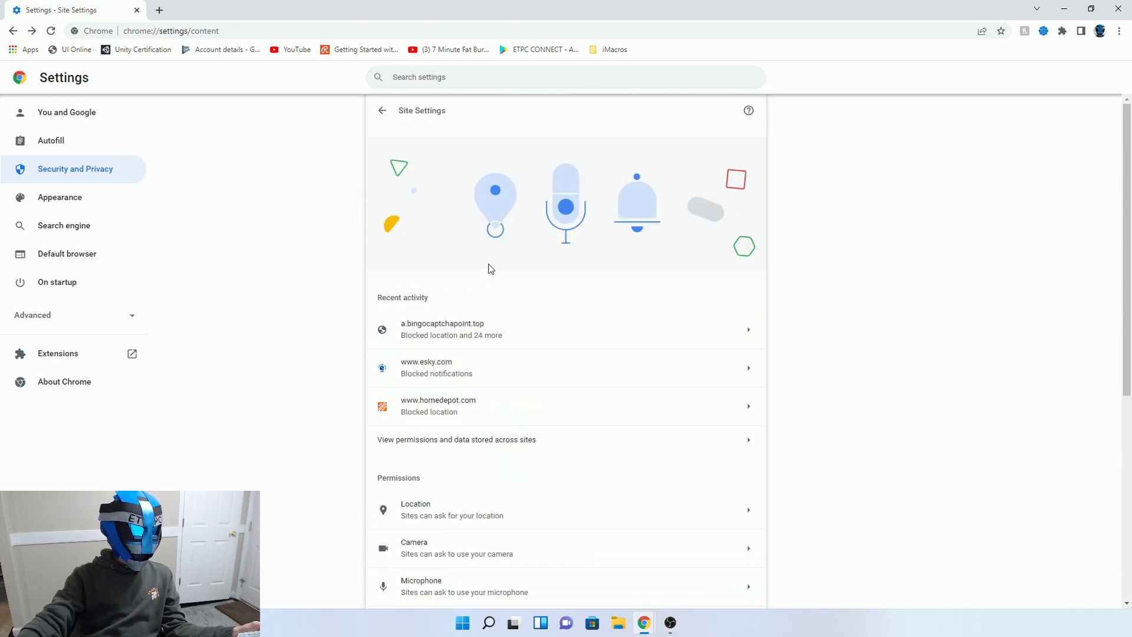
mouse_move(444, 417)
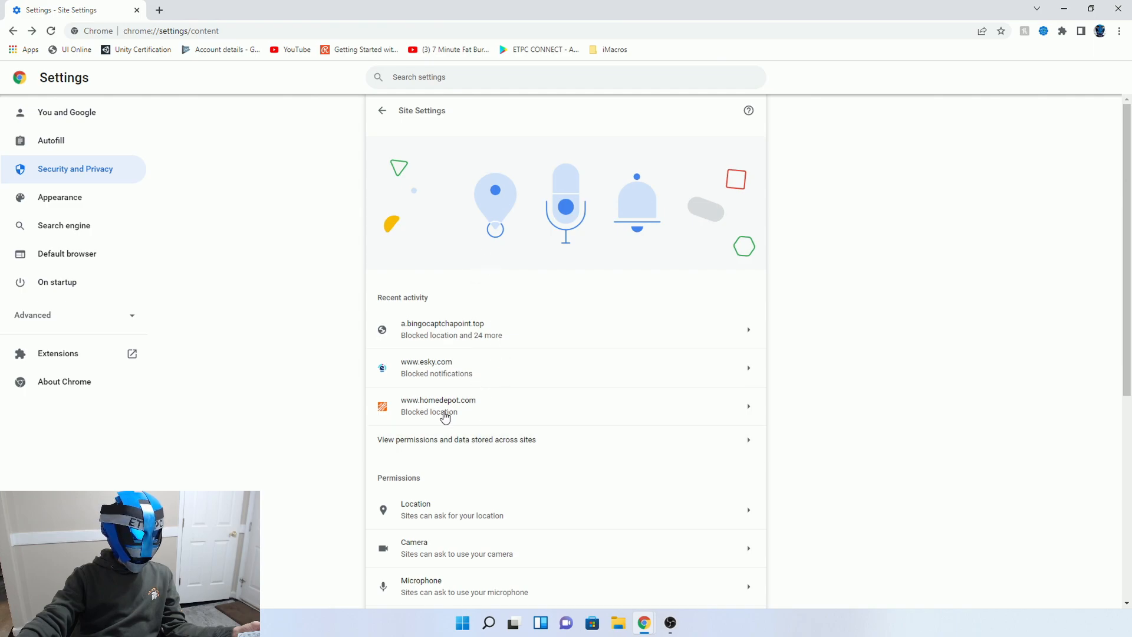
mouse_move(435, 438)
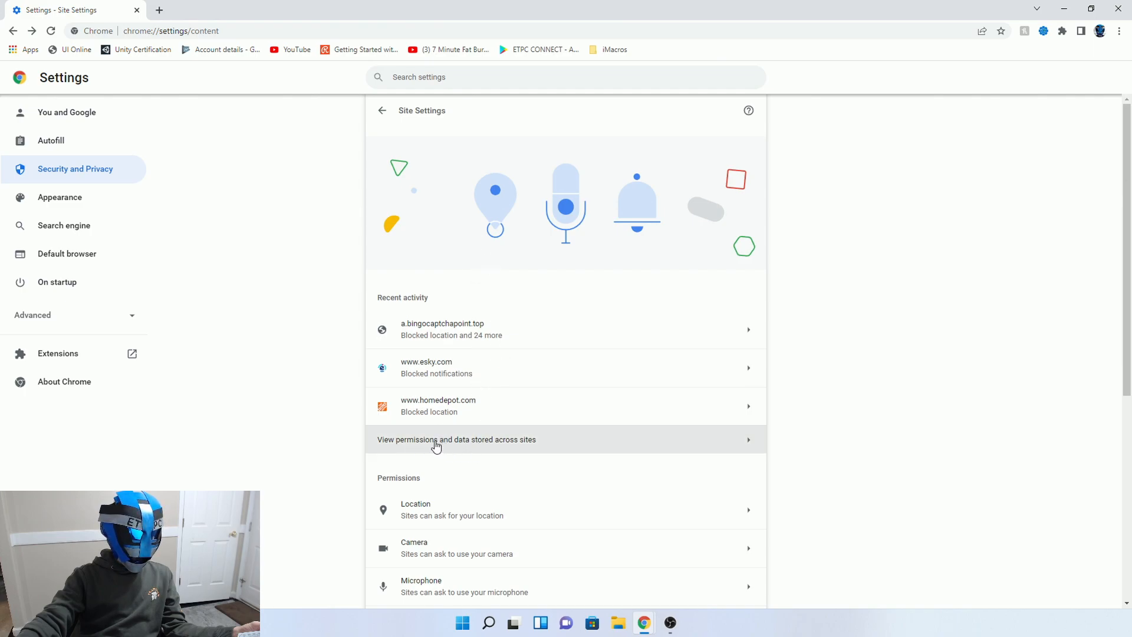
Sort All sites by Name and open a.bingocaptchapoint.top's blocked permissions.
click(456, 439)
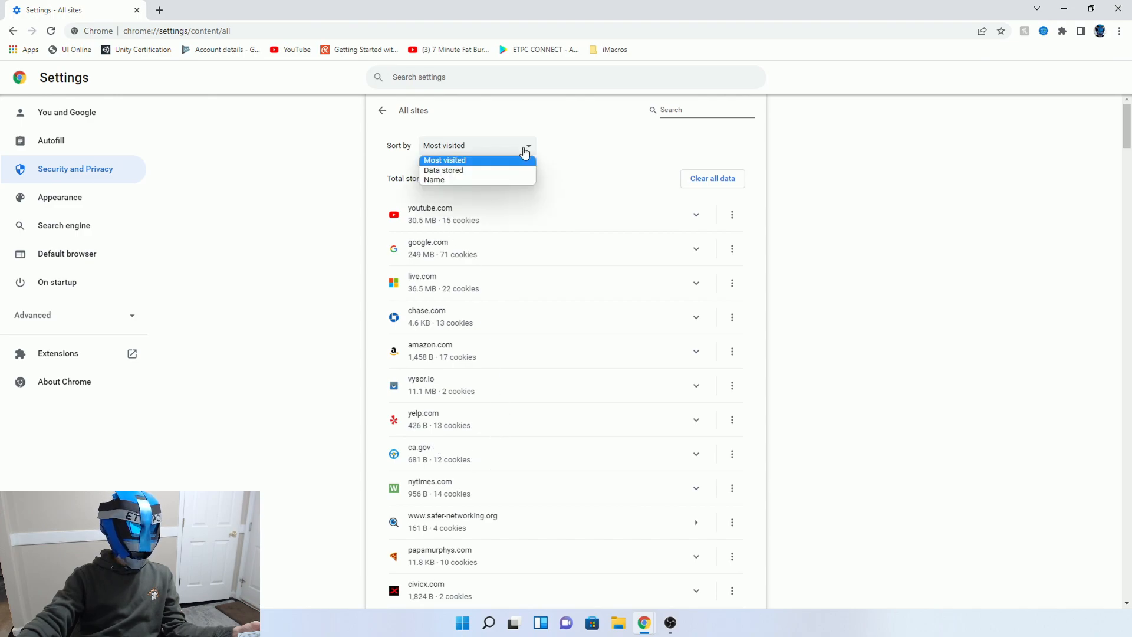
click(433, 179)
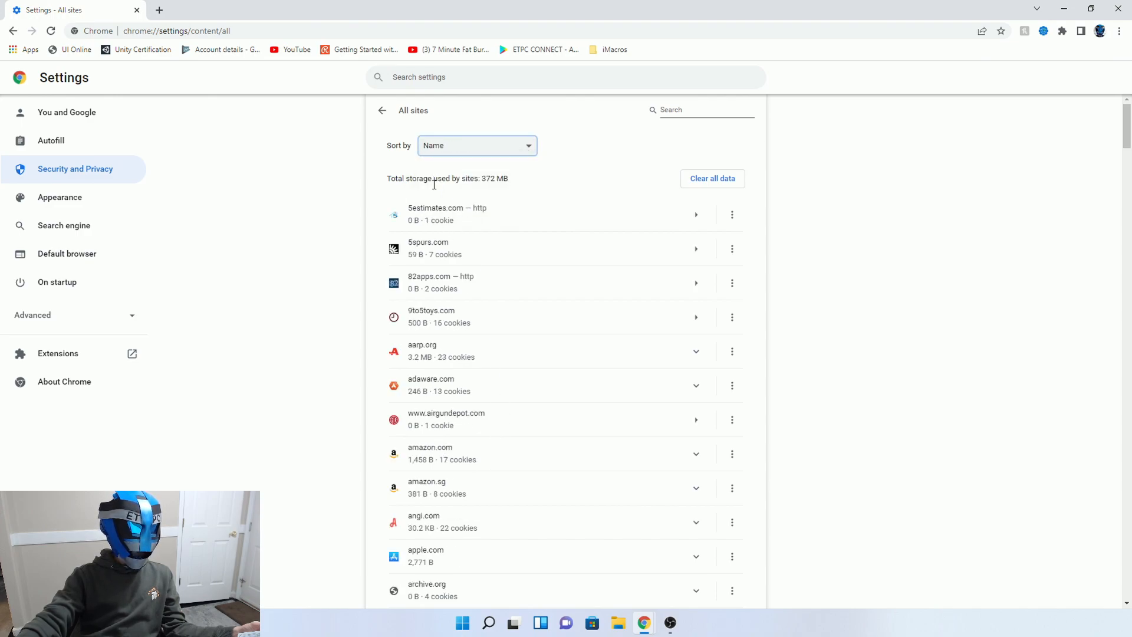
scroll(down, 3)
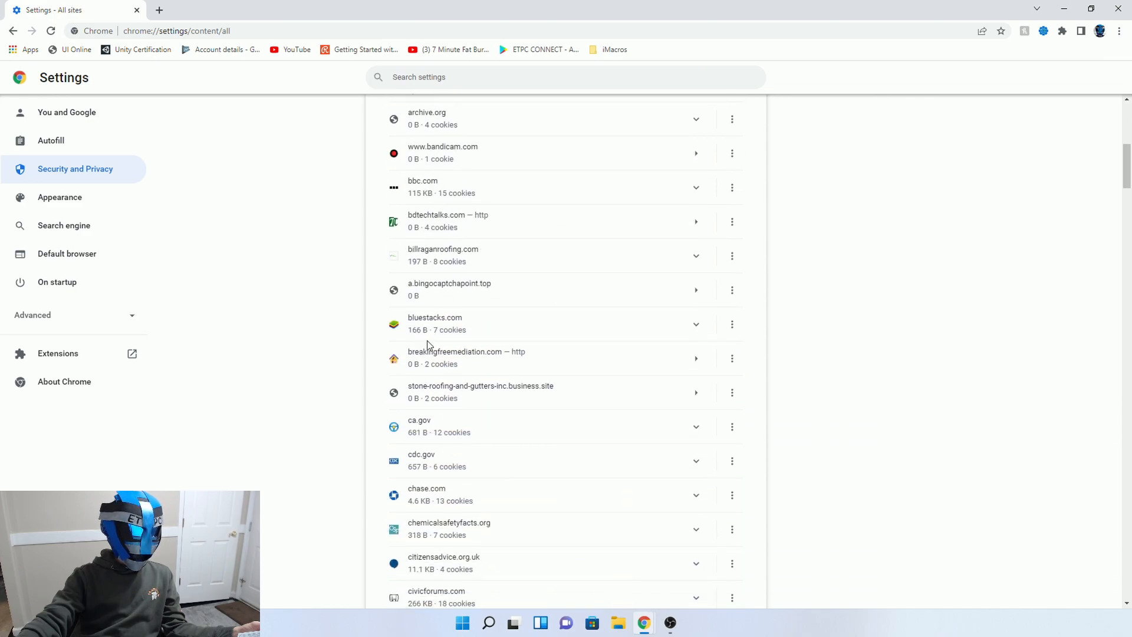
mouse_move(442, 297)
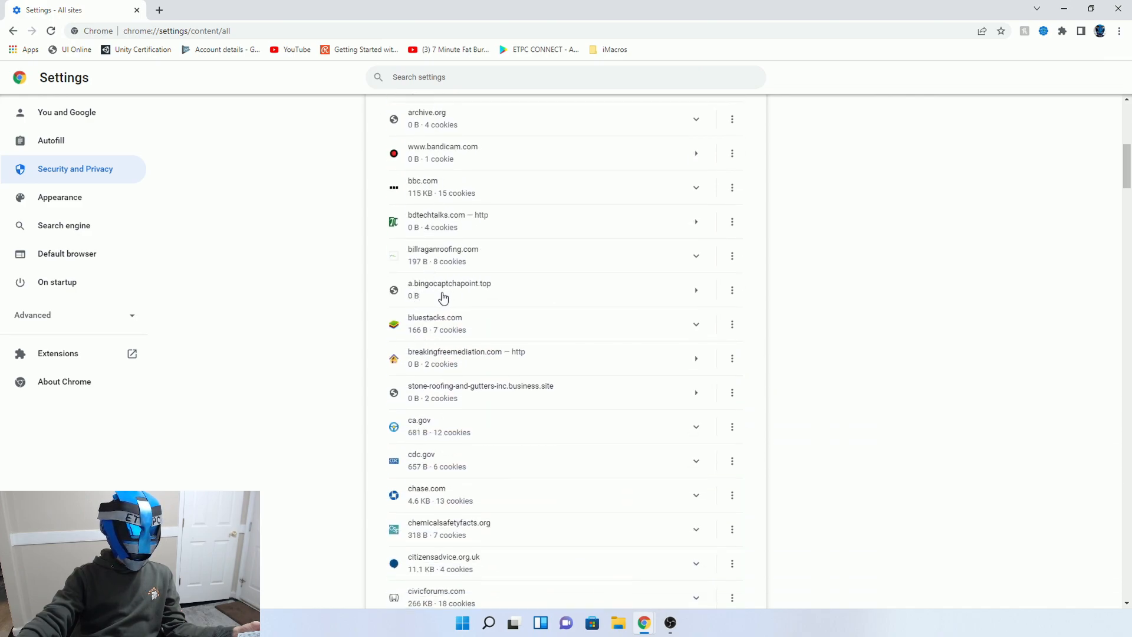
mouse_move(691, 299)
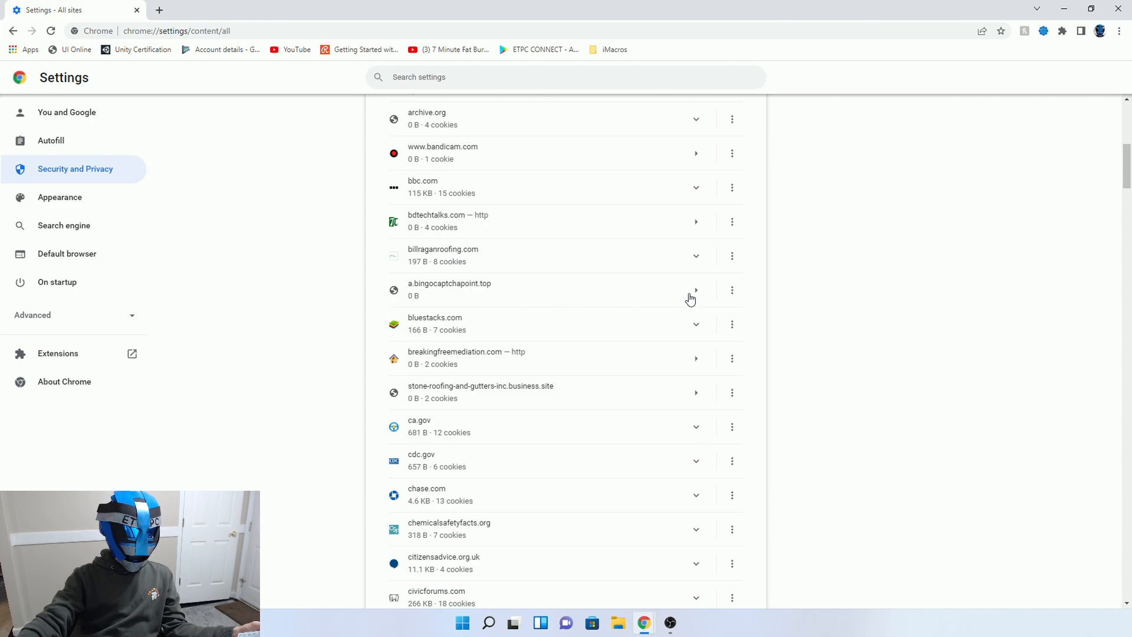
click(694, 290)
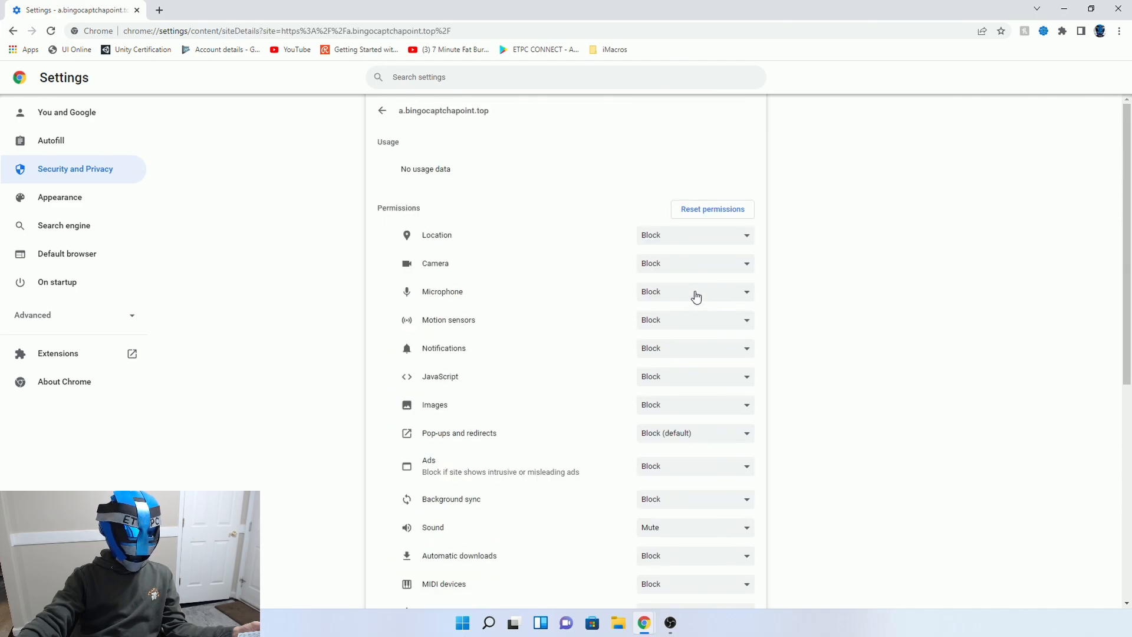
mouse_move(683, 305)
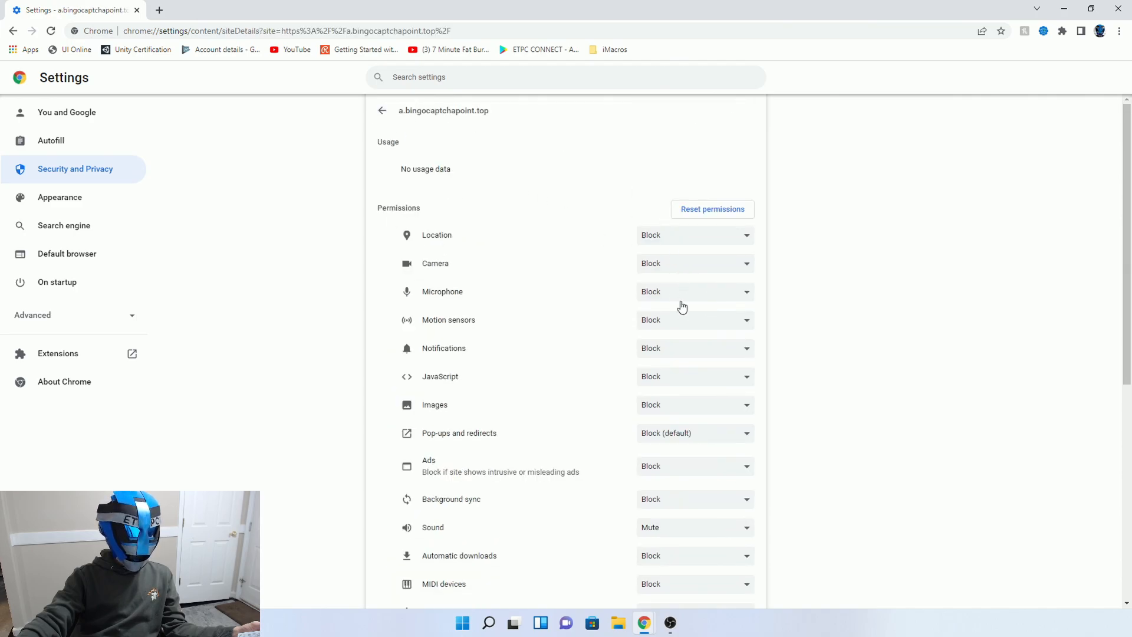
Go back to All sites and open a.bingocaptchapoint.top's action menu.
click(382, 109)
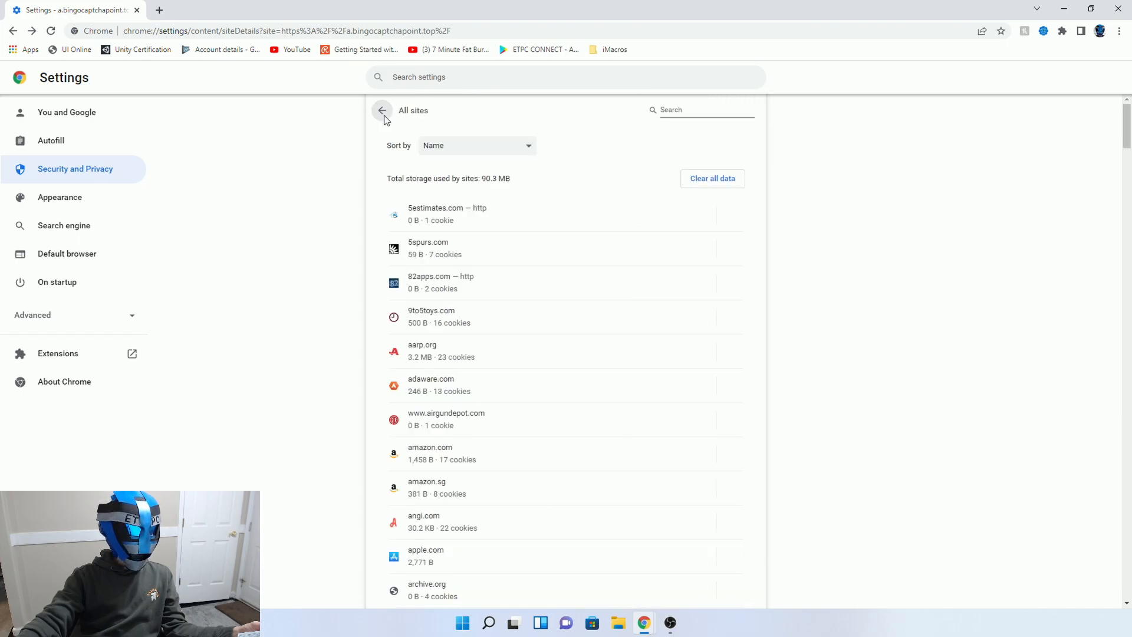
click(382, 110)
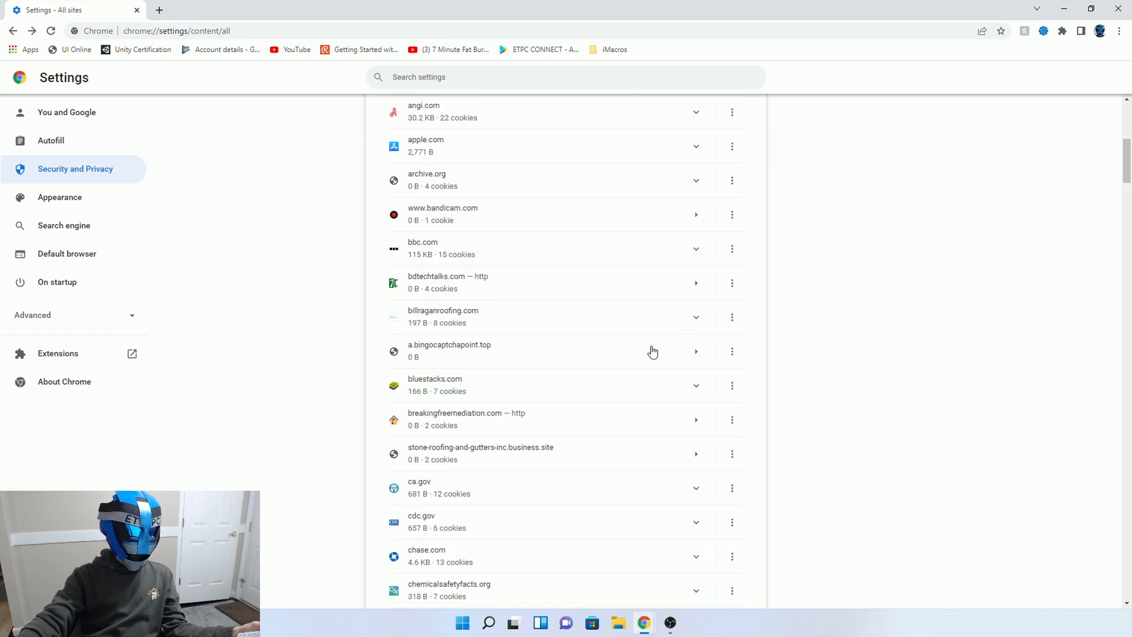
click(731, 352)
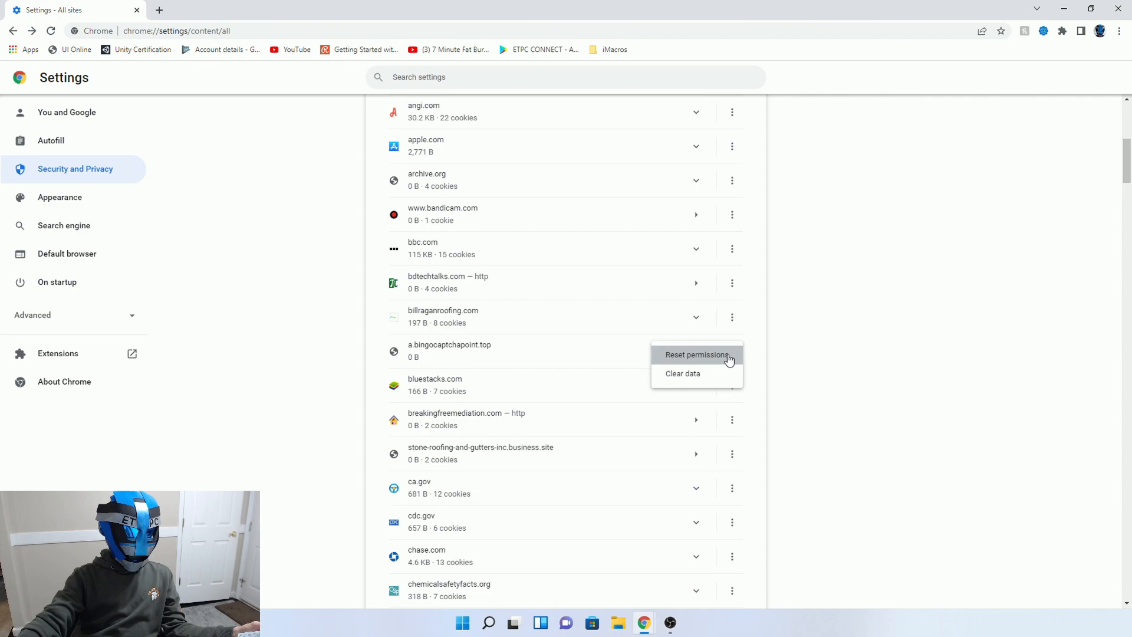
mouse_move(443, 358)
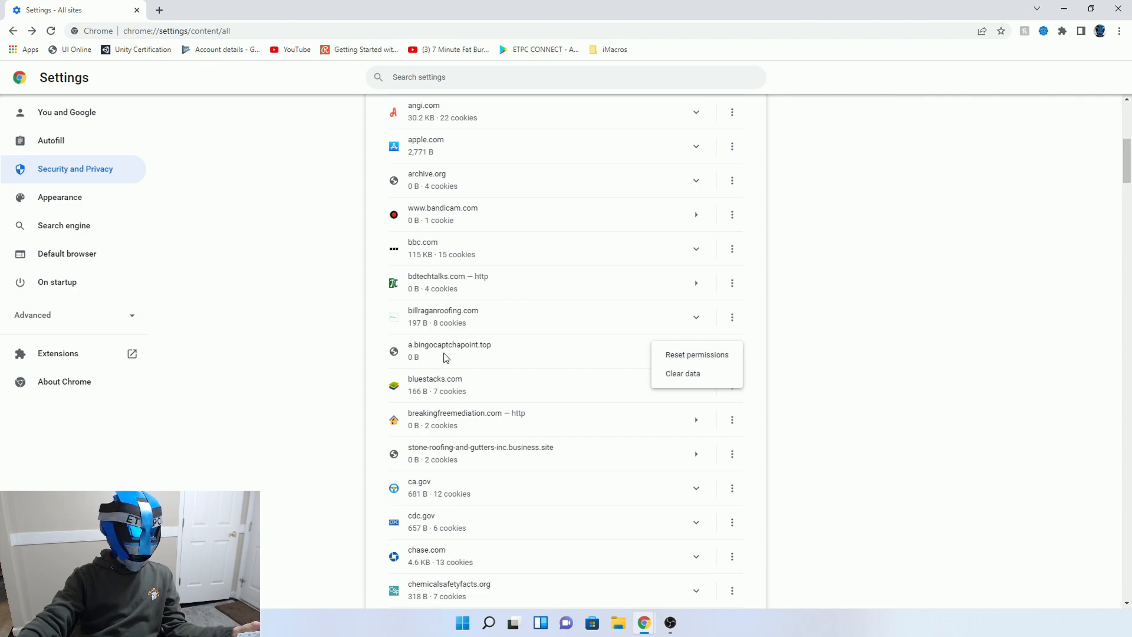
mouse_move(417, 363)
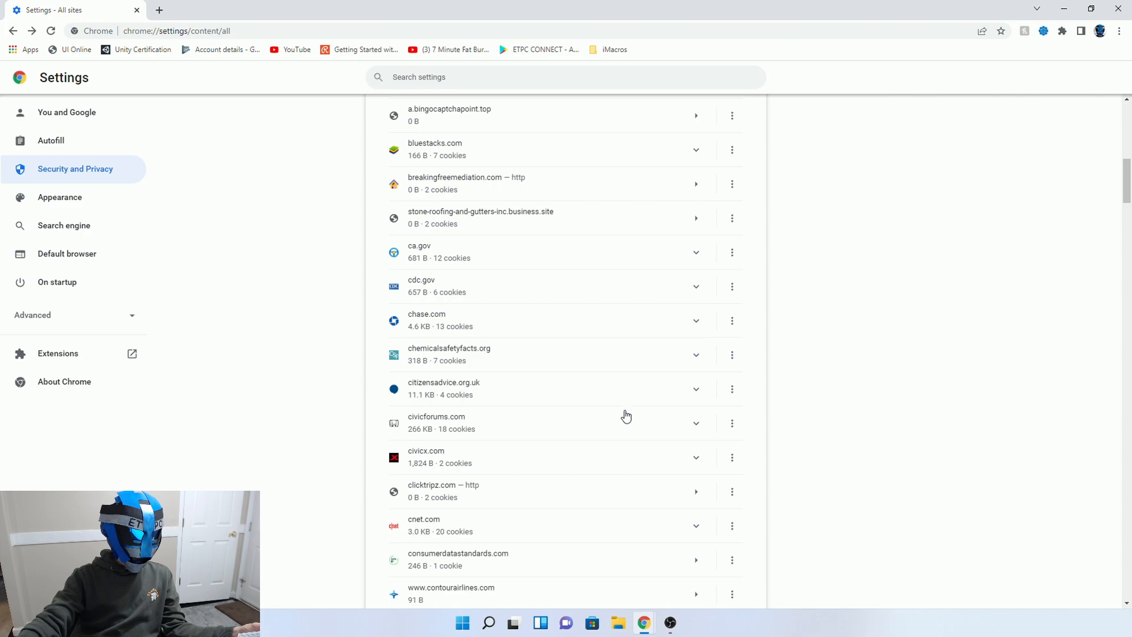
scroll(up, 3)
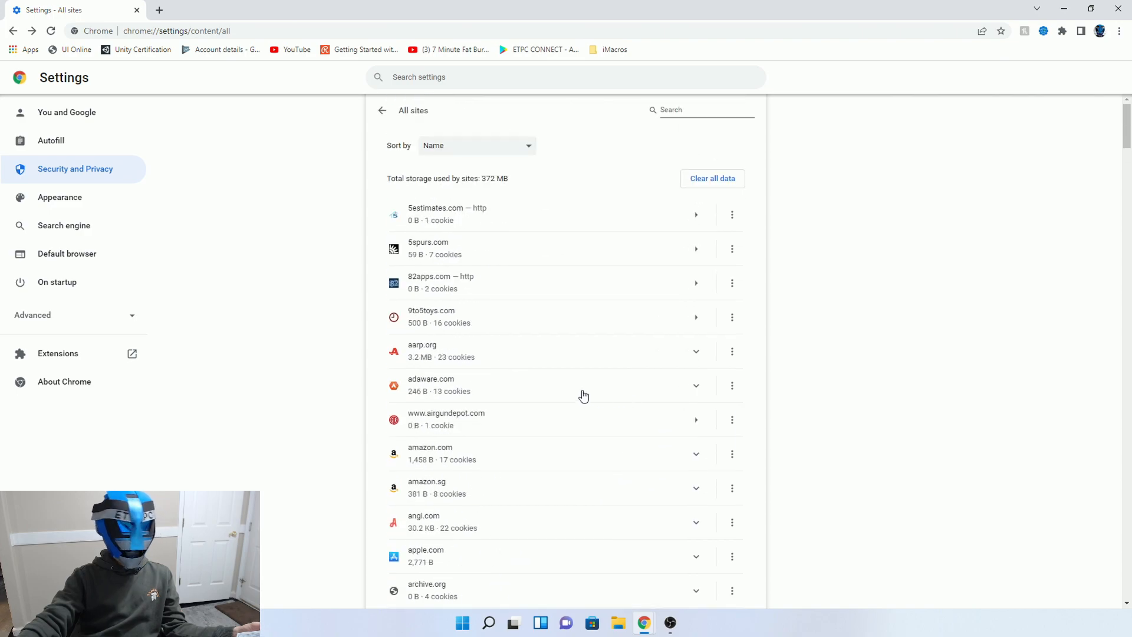
mouse_move(415, 370)
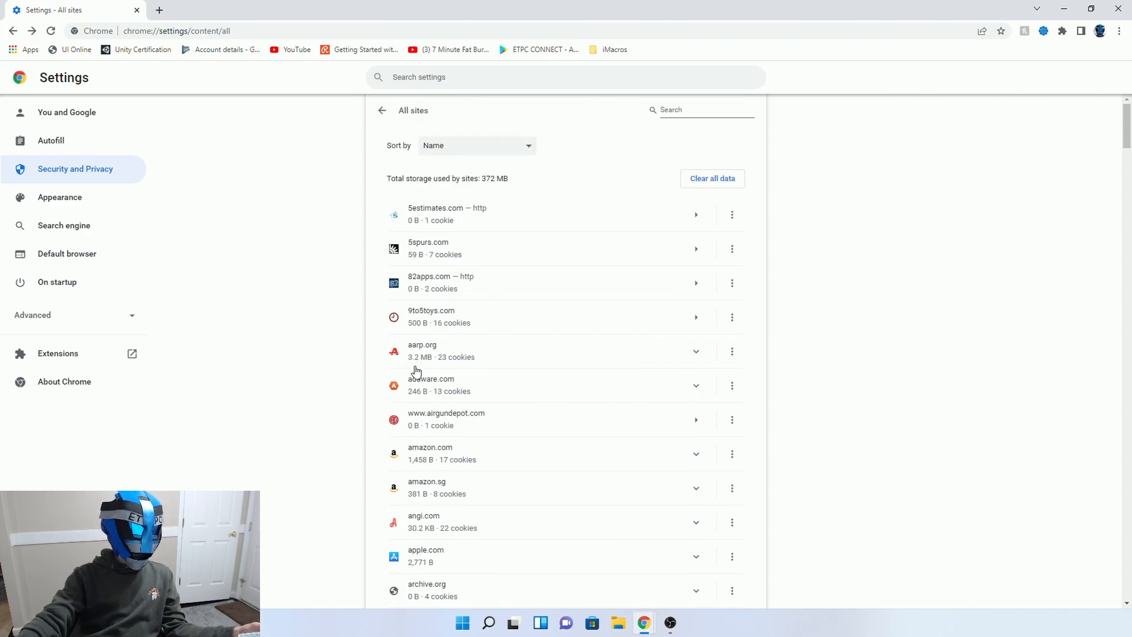
mouse_move(629, 390)
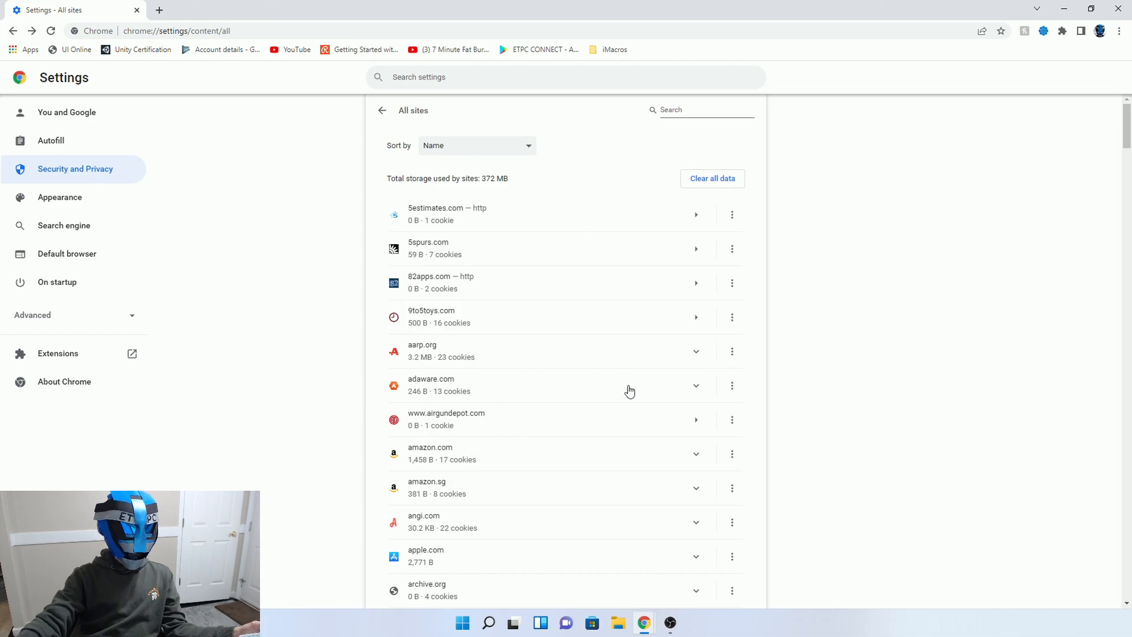
scroll(down, 3)
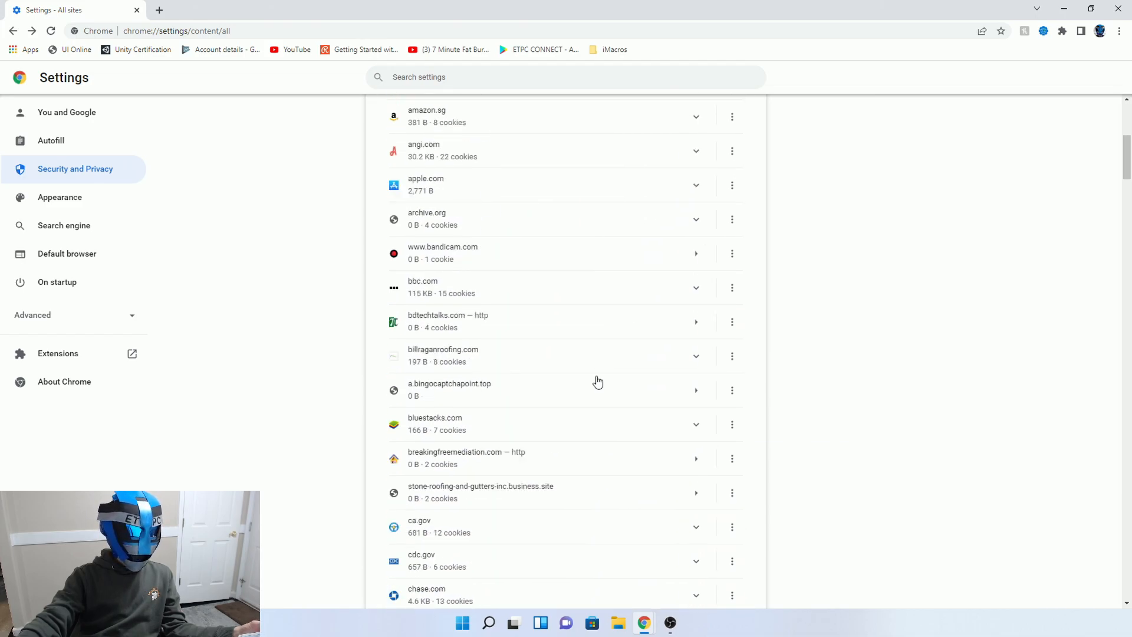
scroll(up, 3)
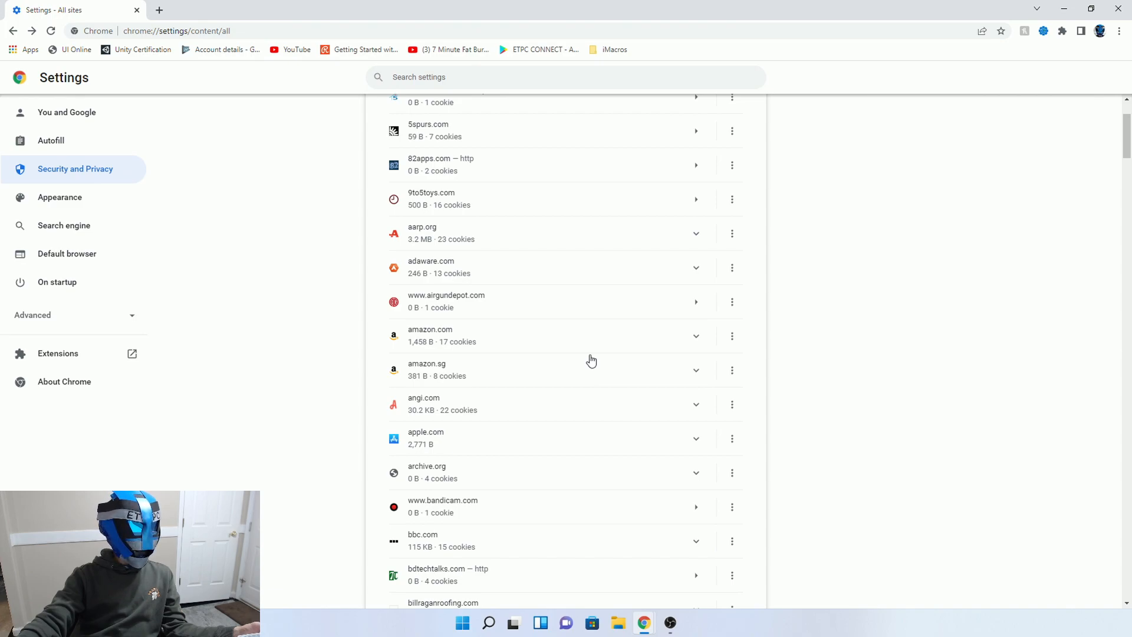
scroll(up, 3)
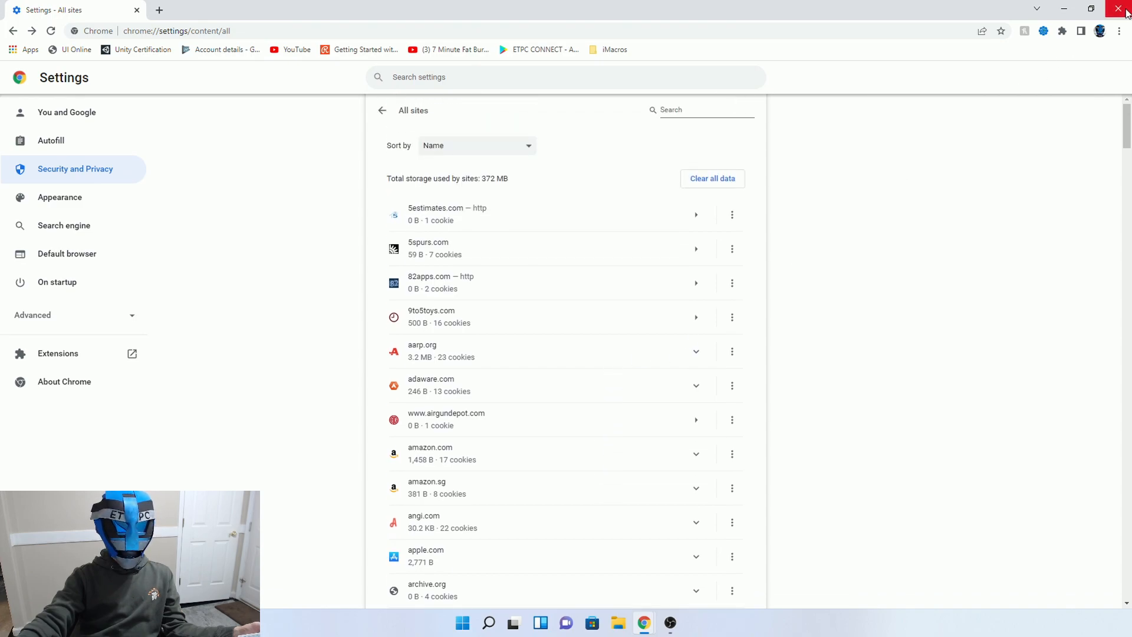
mouse_move(785, 512)
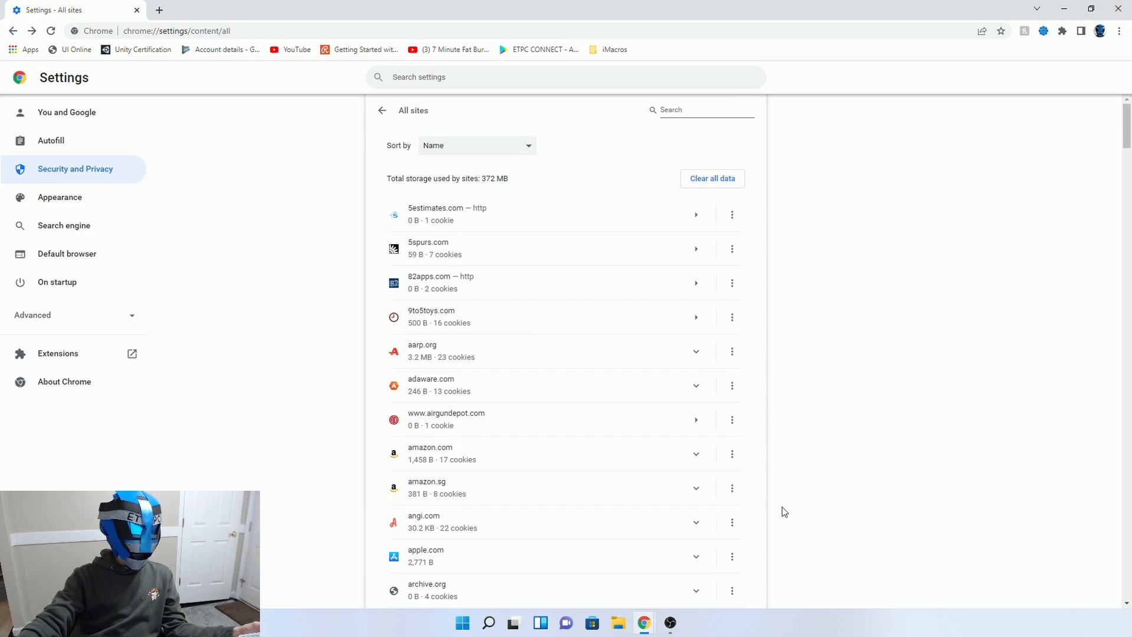